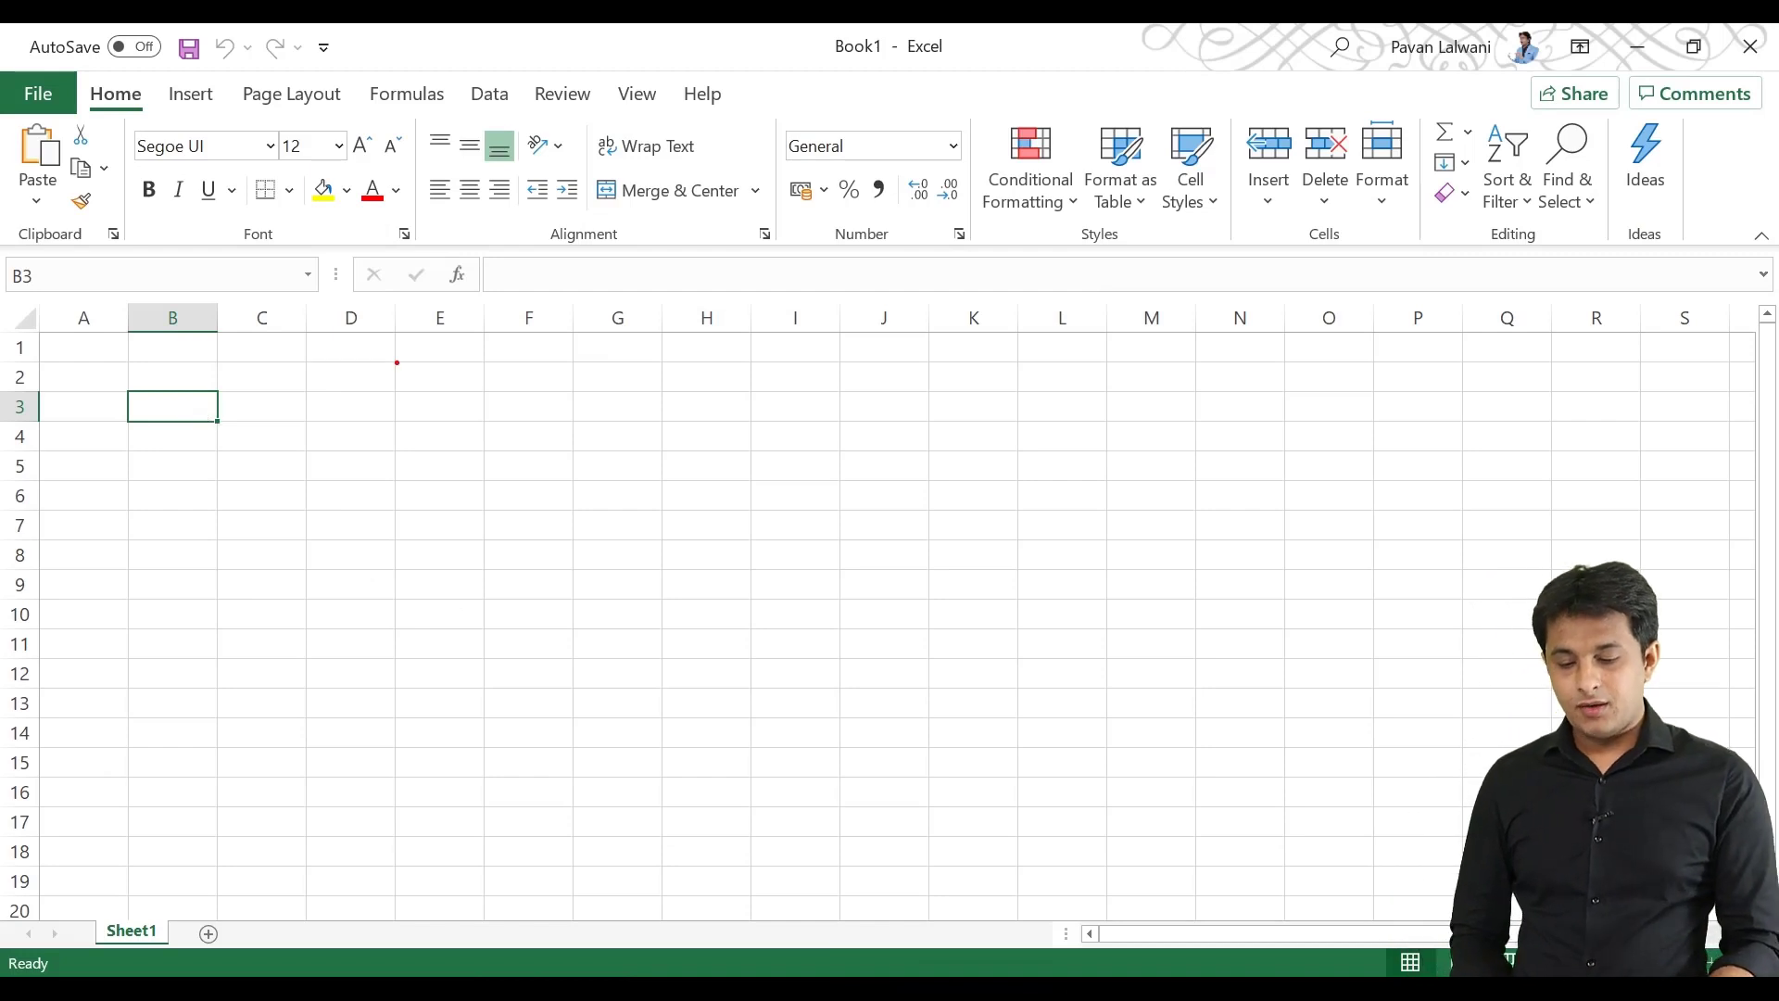
mouse_move(423, 365)
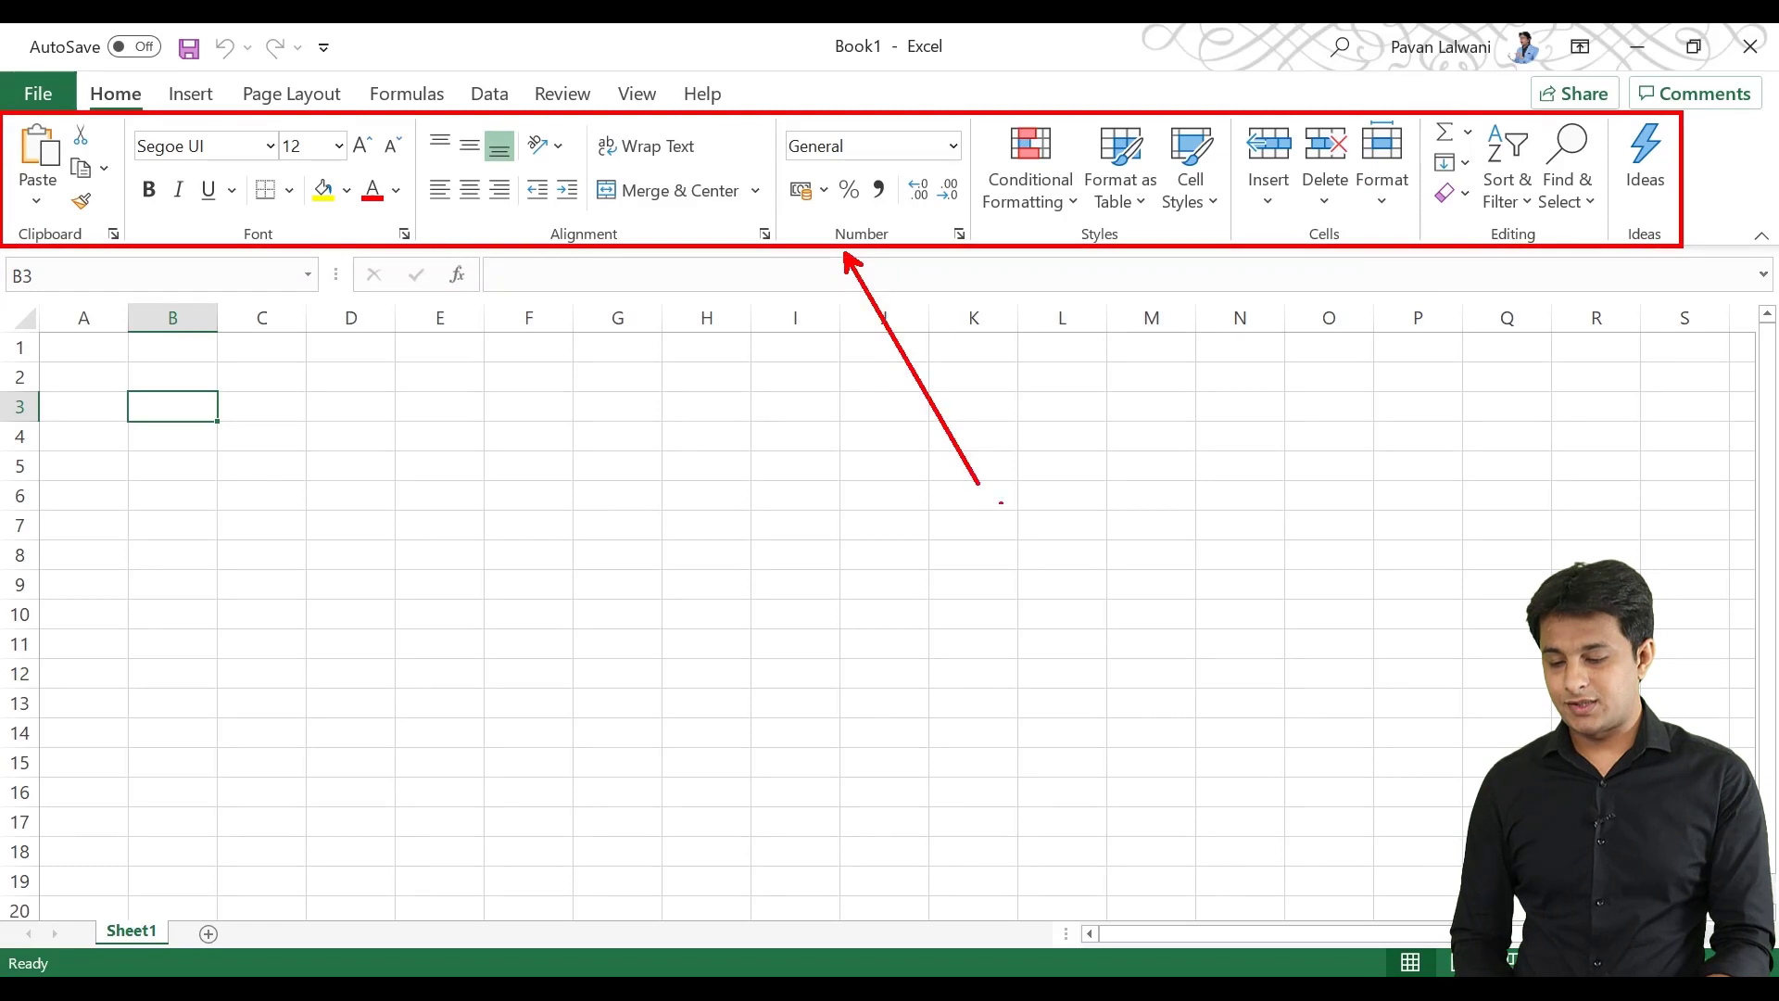
Label the interface annotations 'Ribbon', 'Groups', 'Cell' and 'Quick Toolbar'
text(Rib)
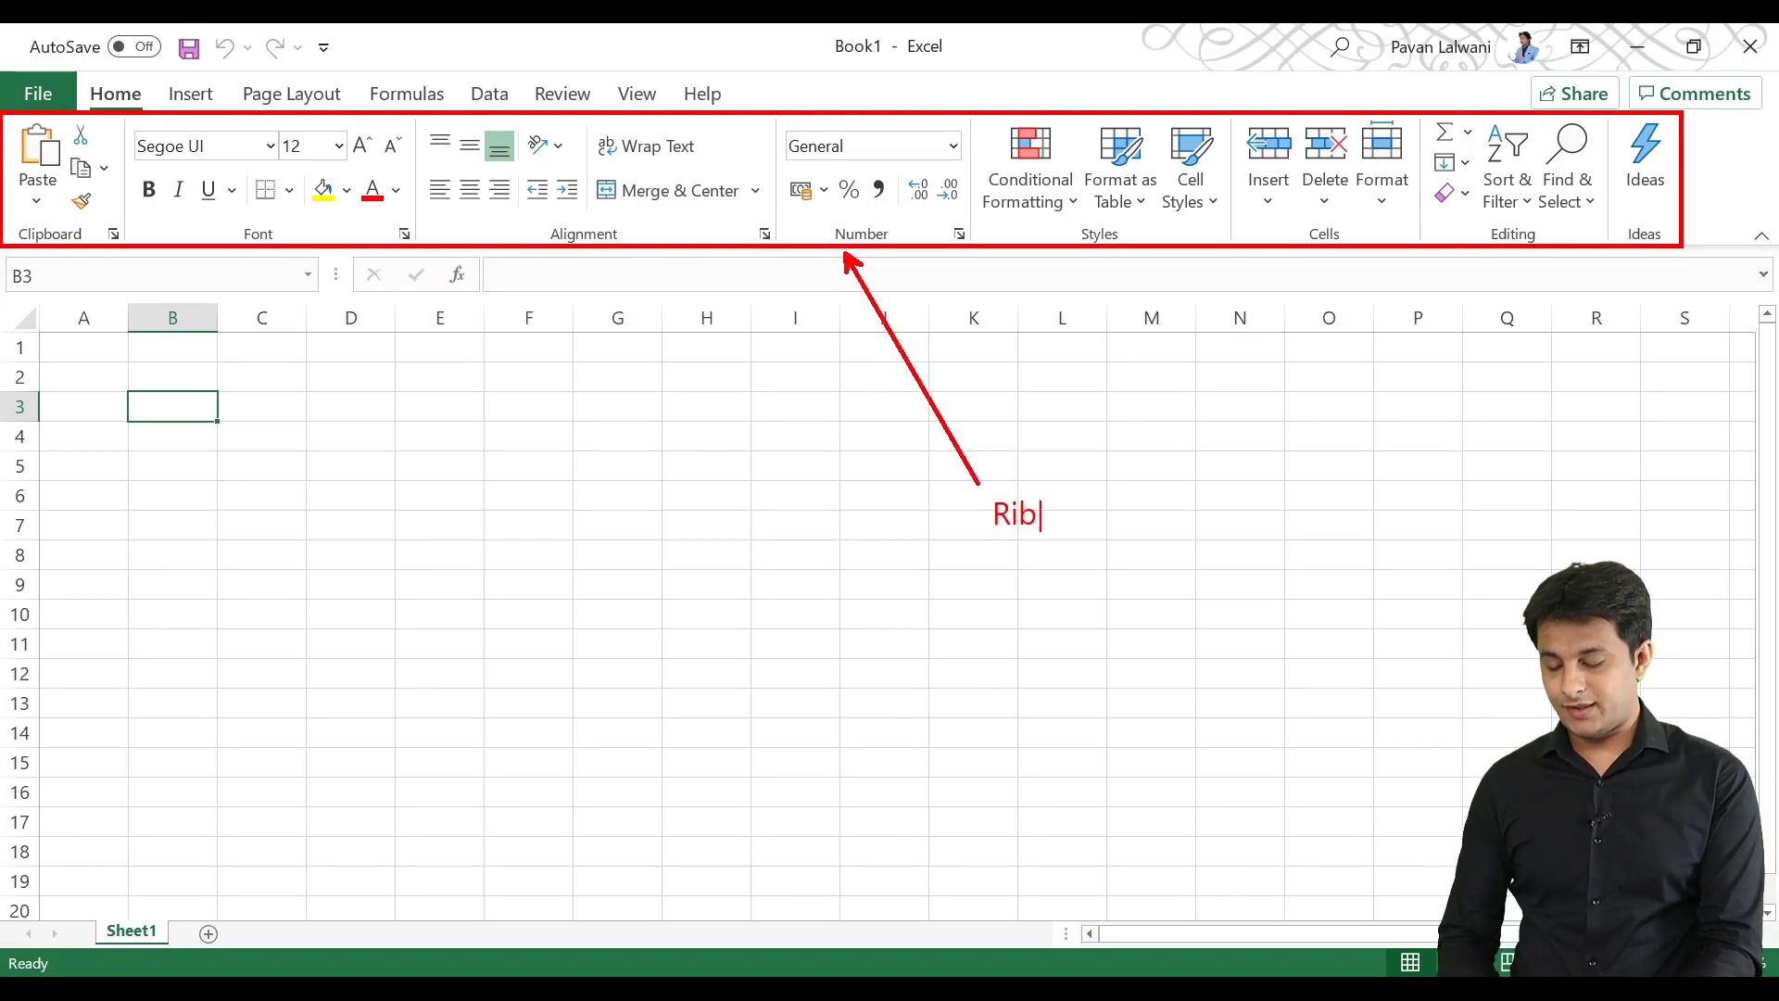
text(bon)
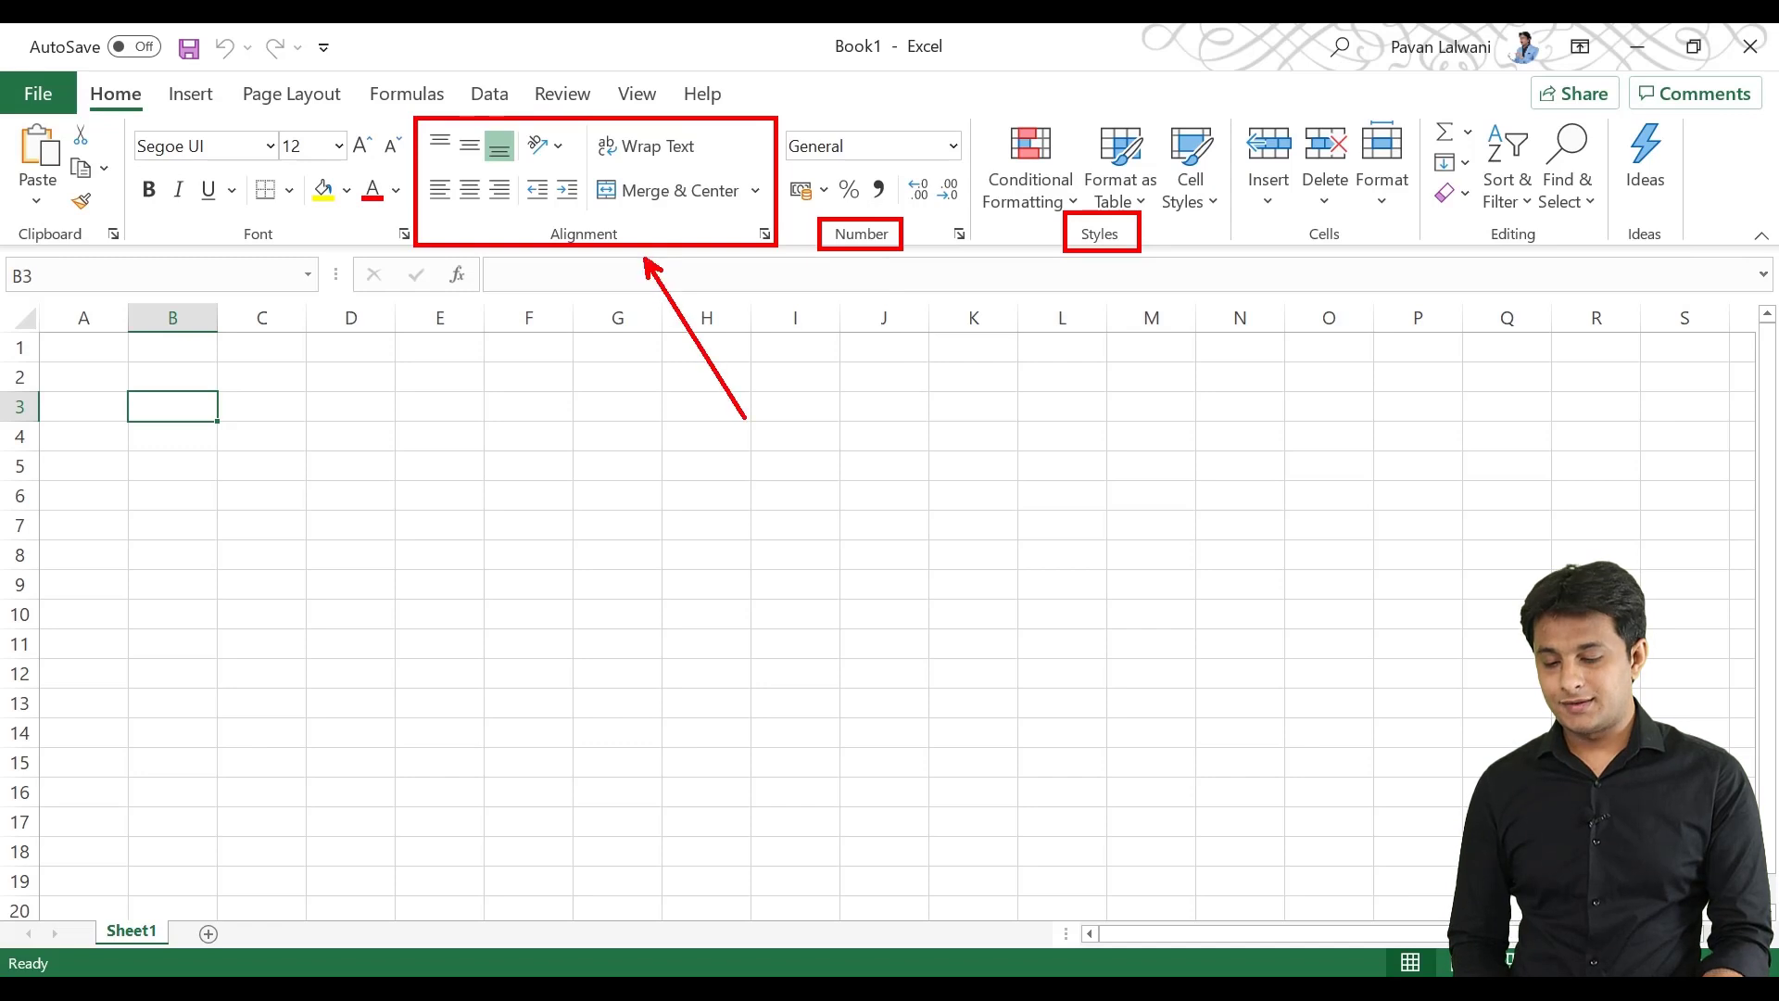
text(Gro)
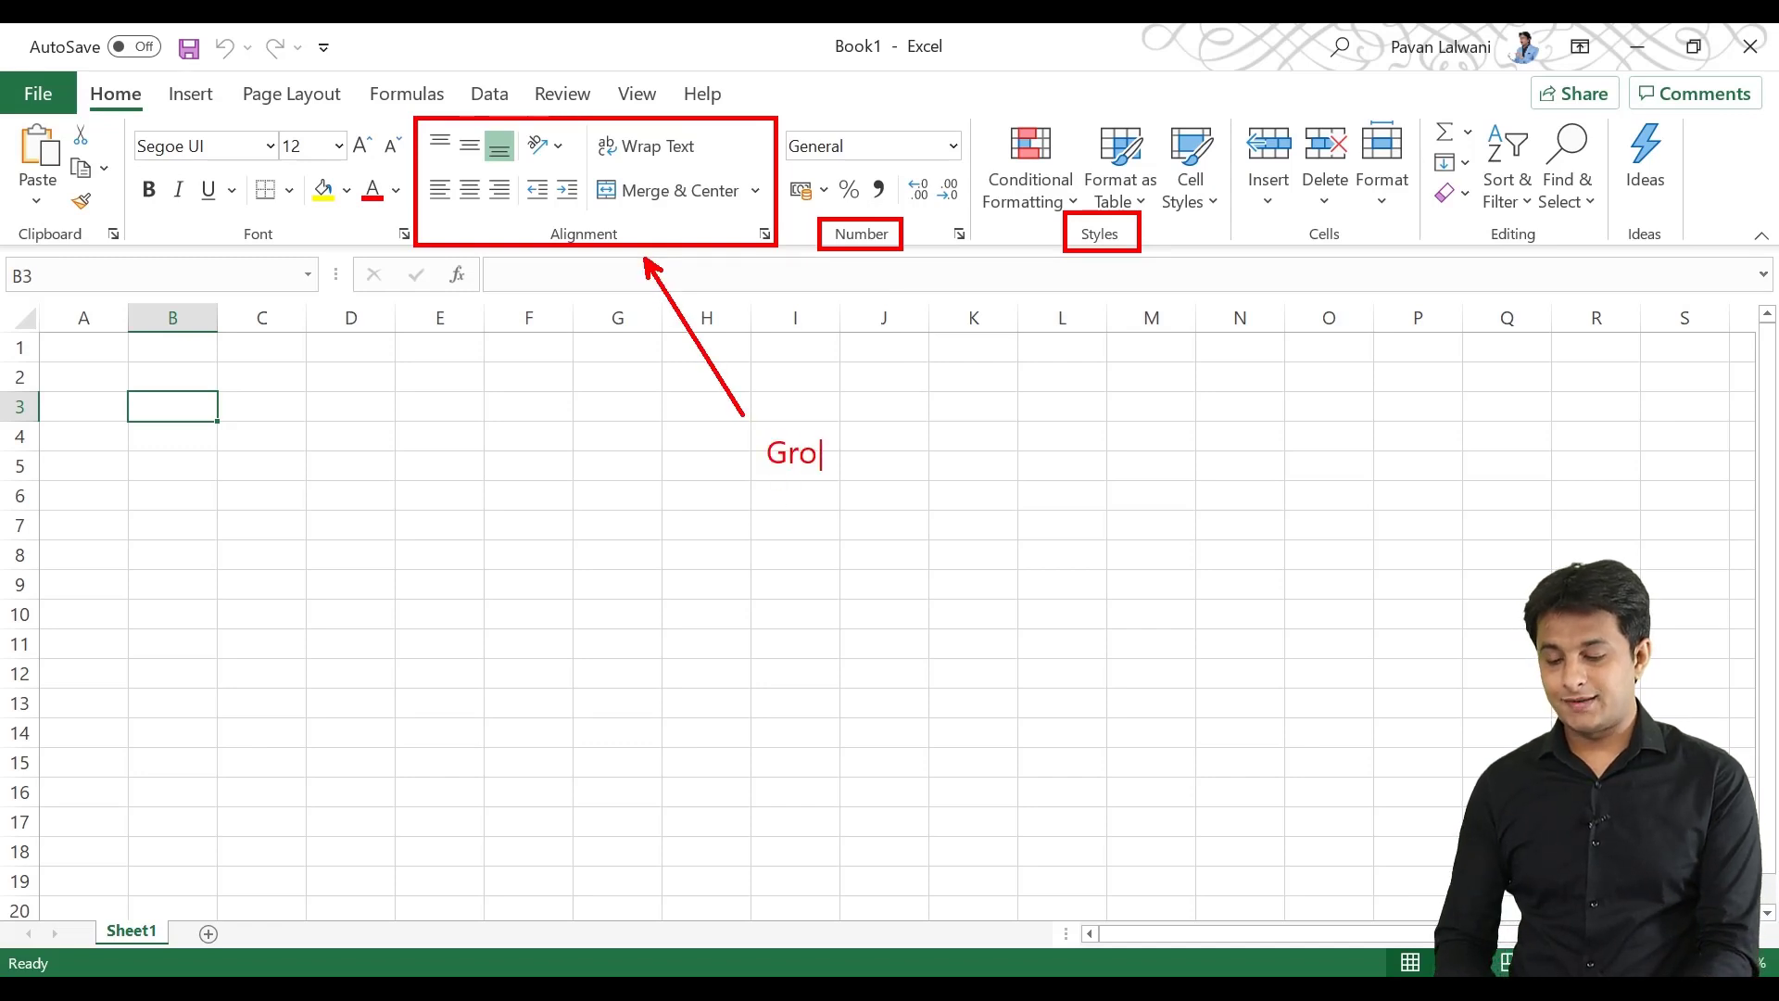
text(ups)
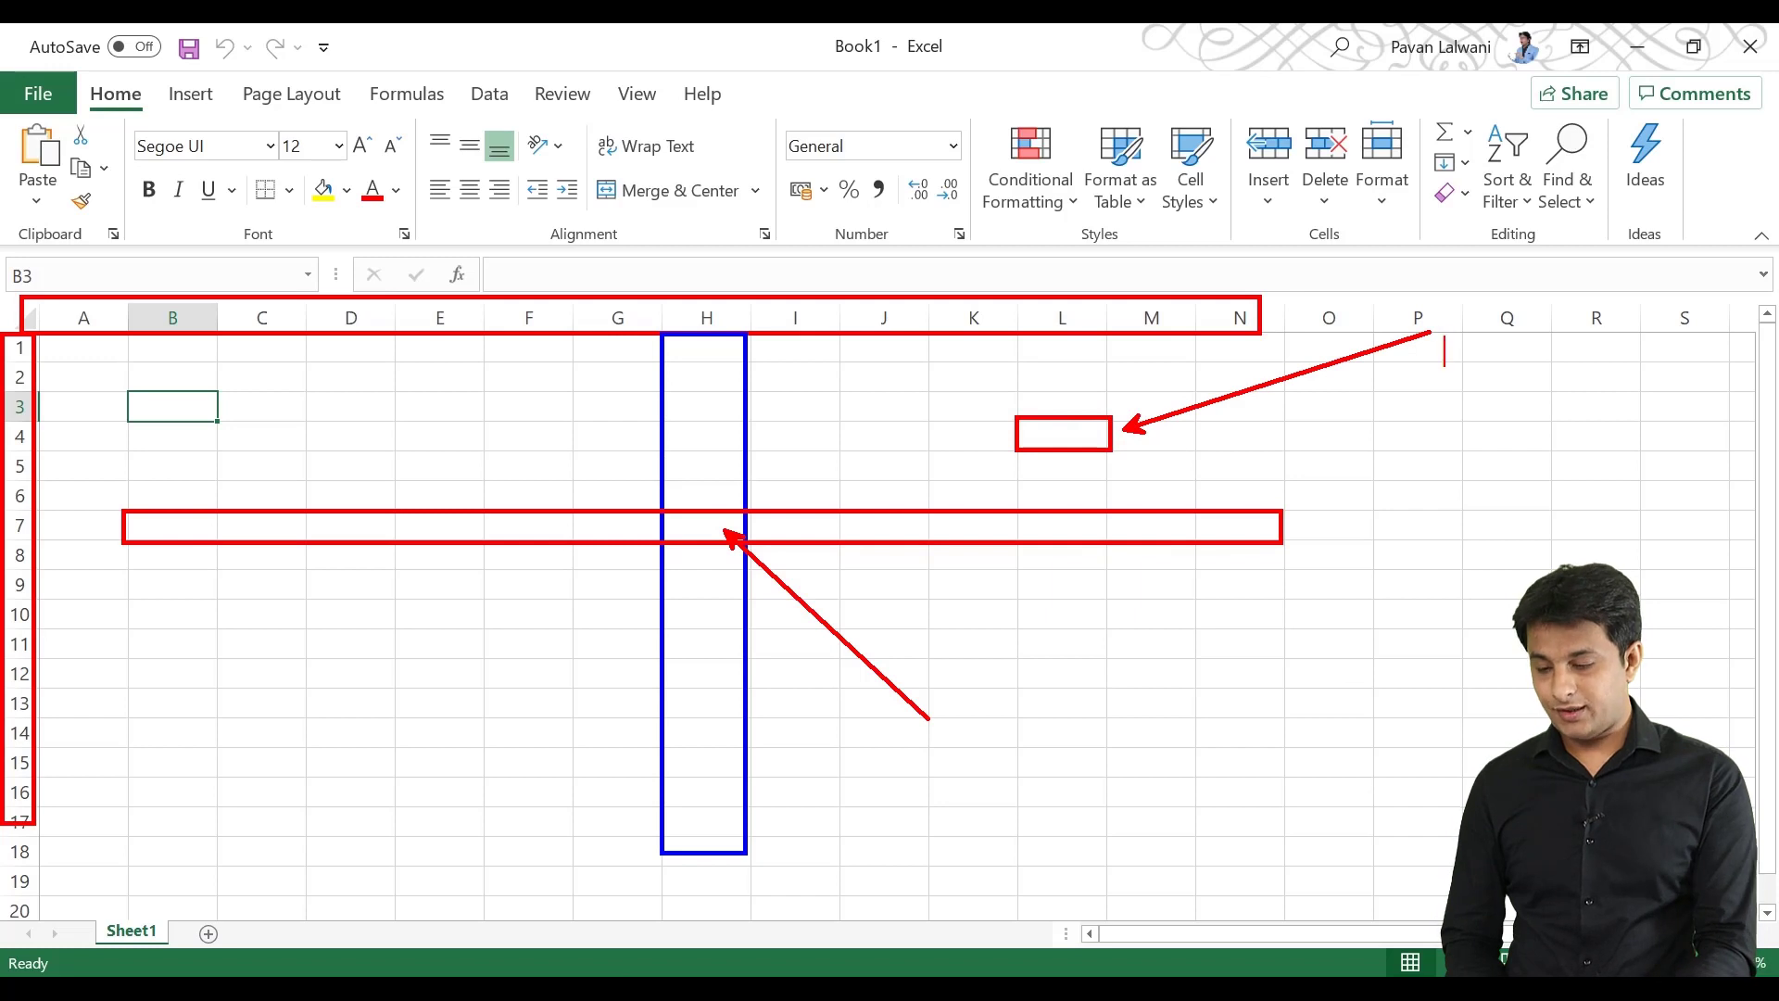
text(Cell)
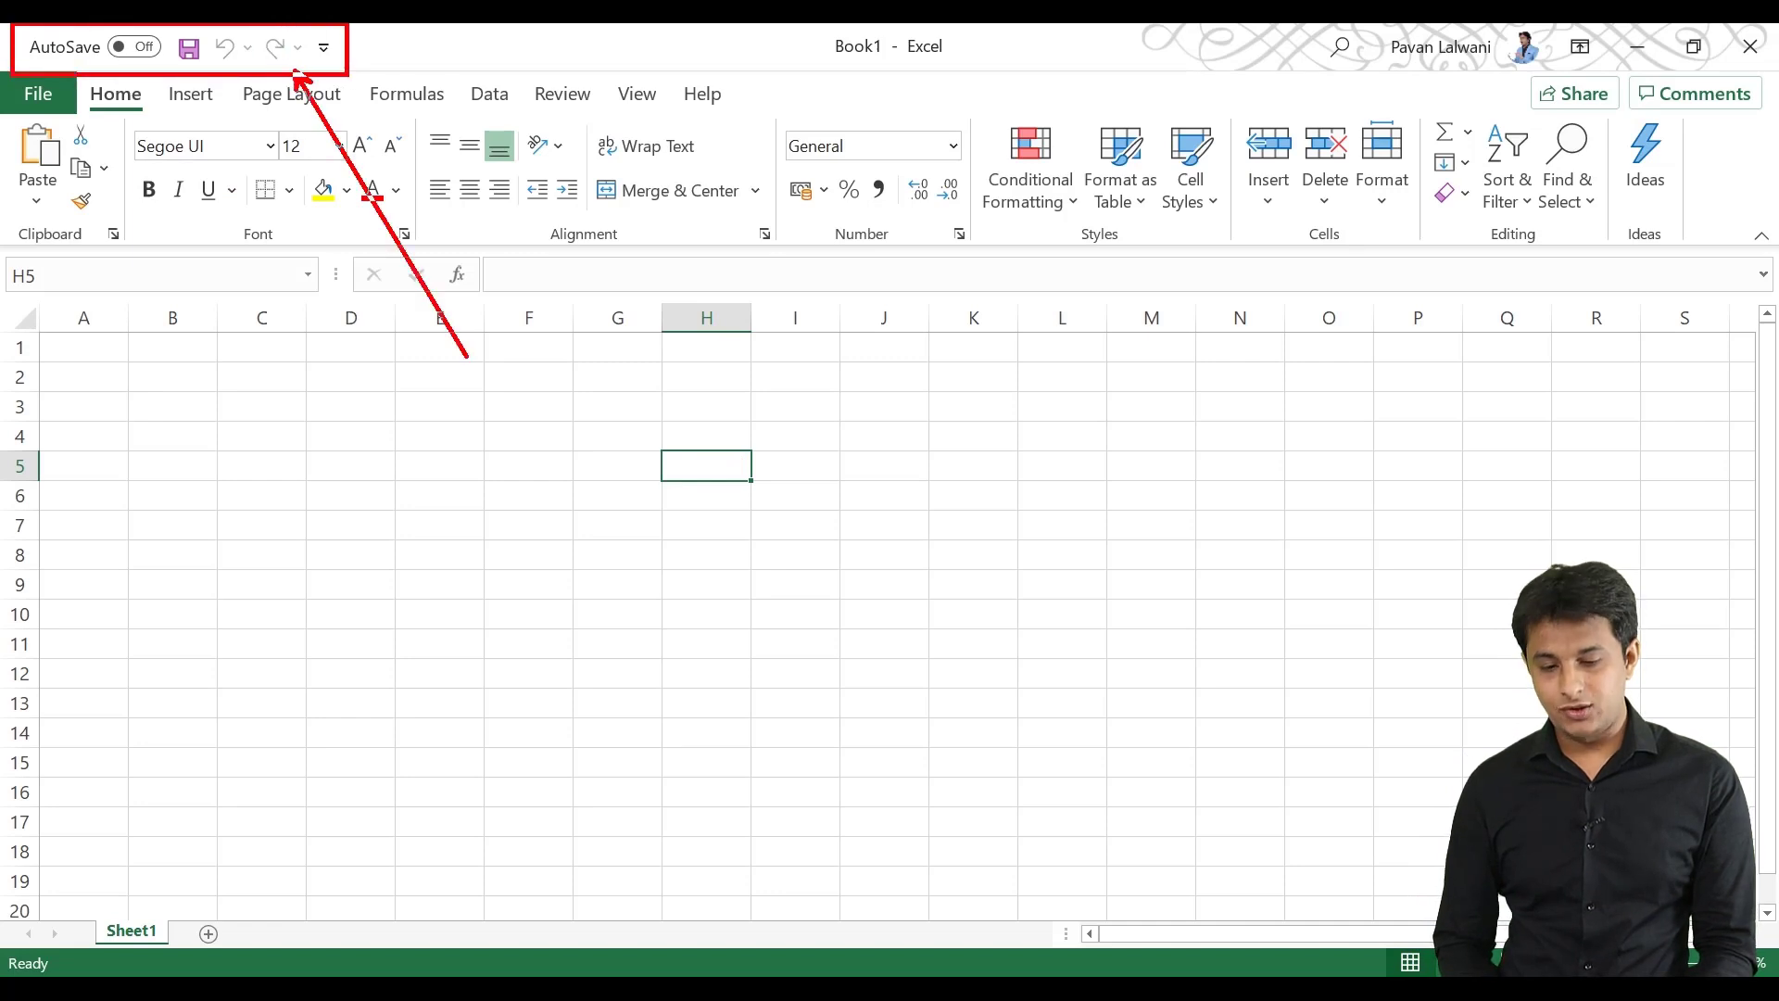
text(Quick Access T)
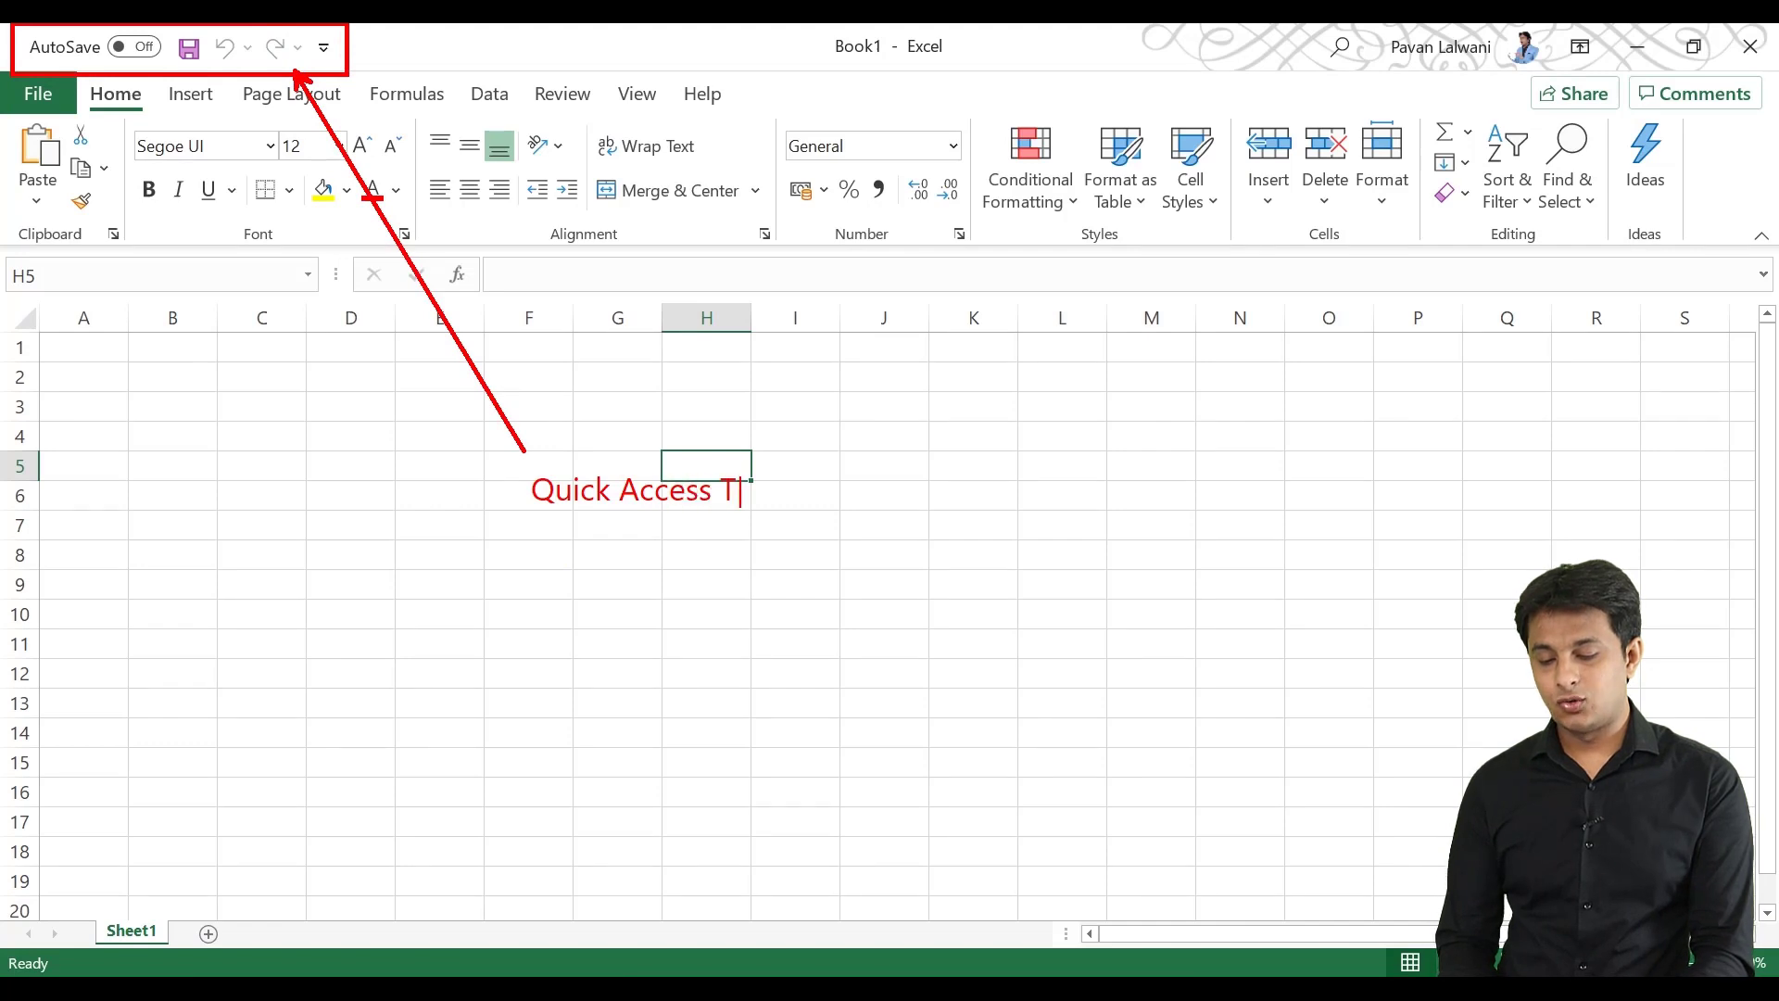
text(oolbar)
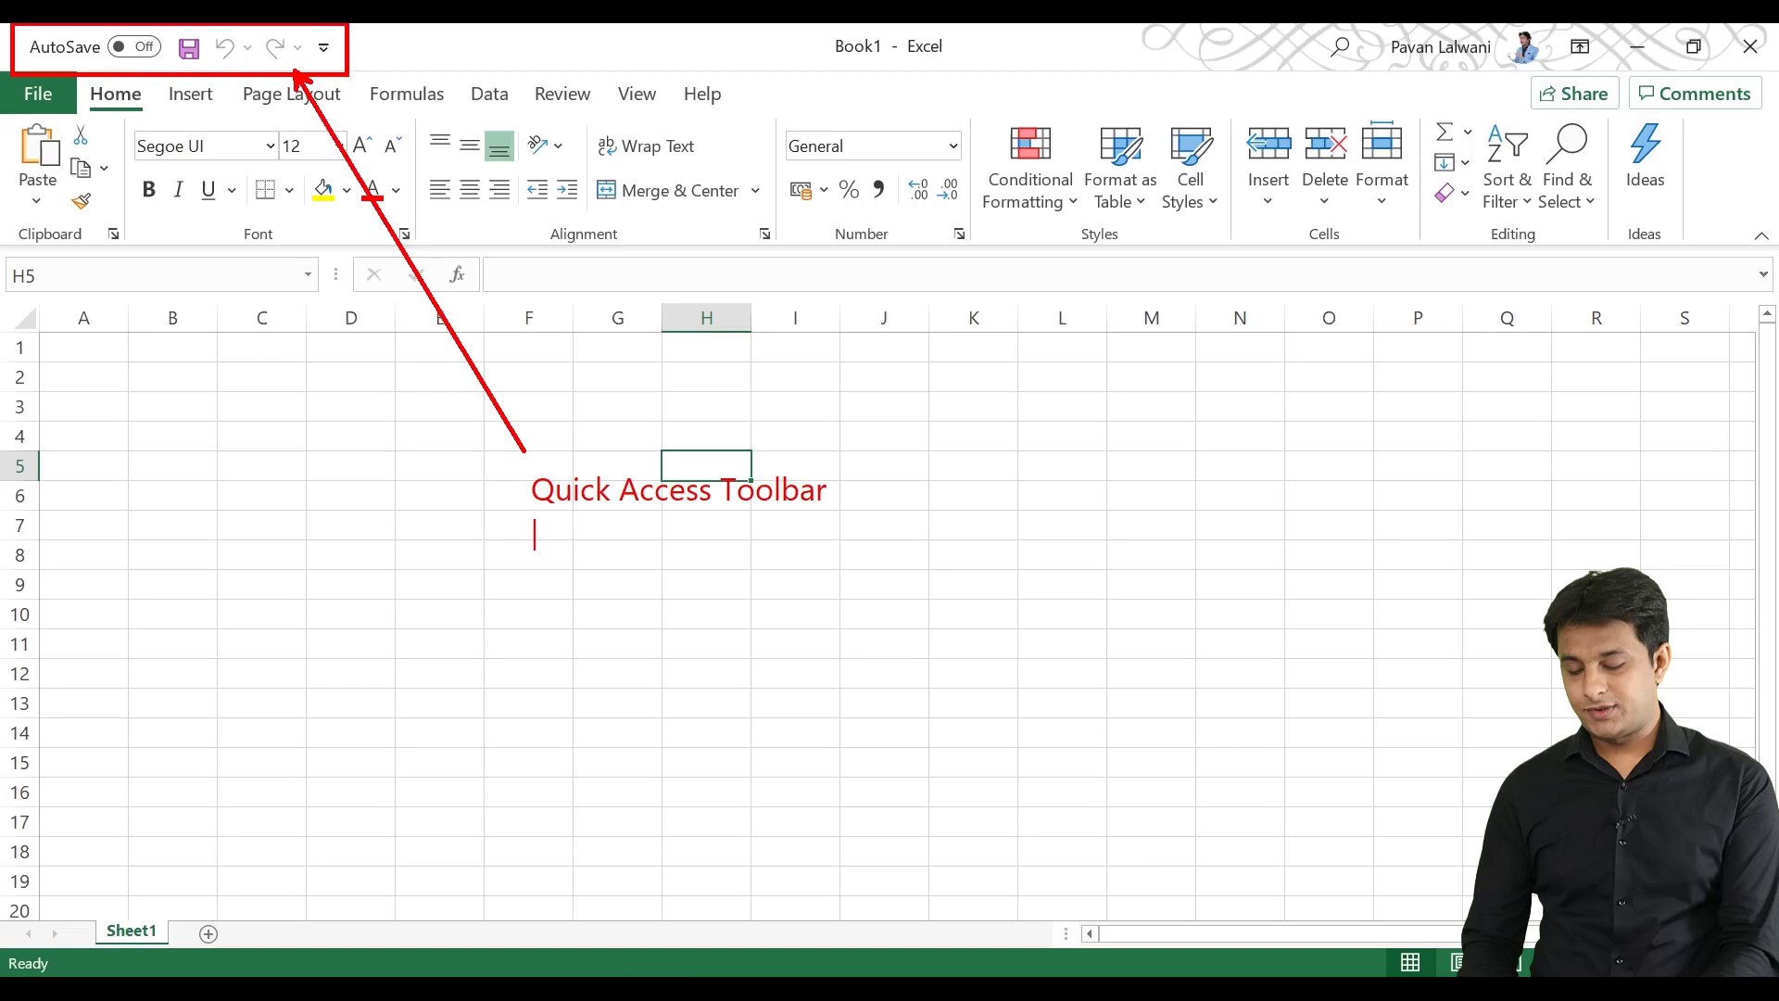
text(Q)
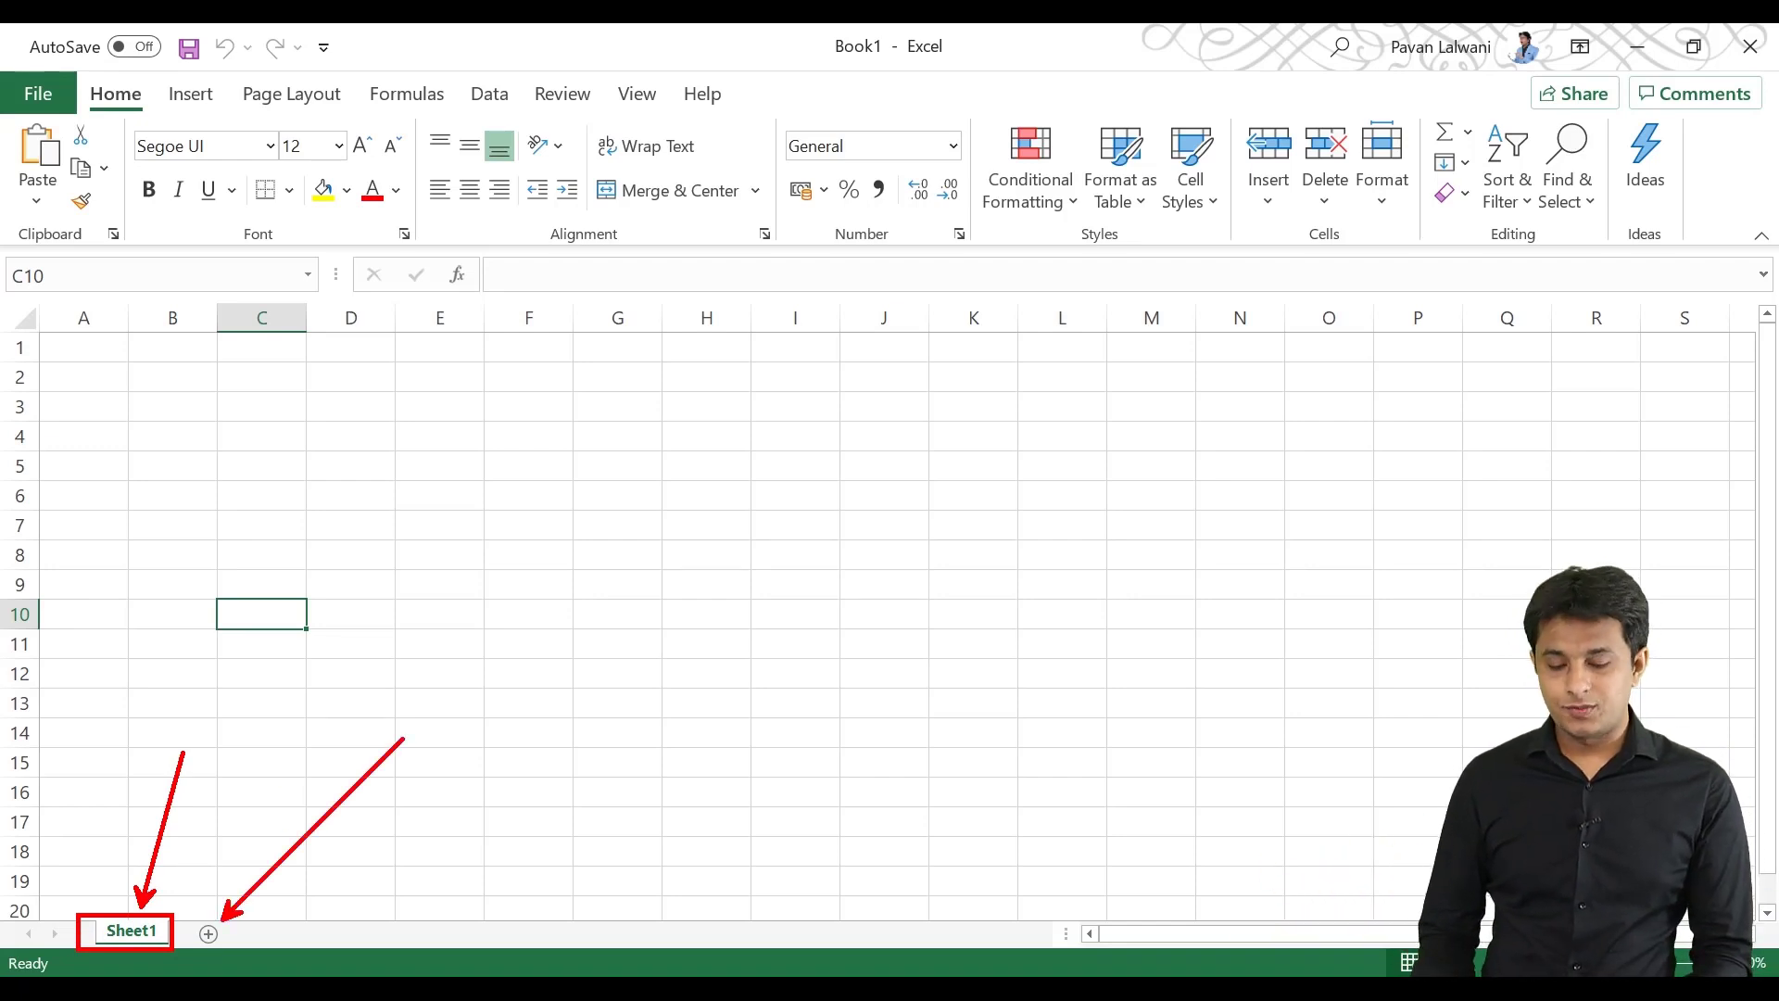
Add new worksheets so the tabs run Sheet1 through Sheet4
click(209, 934)
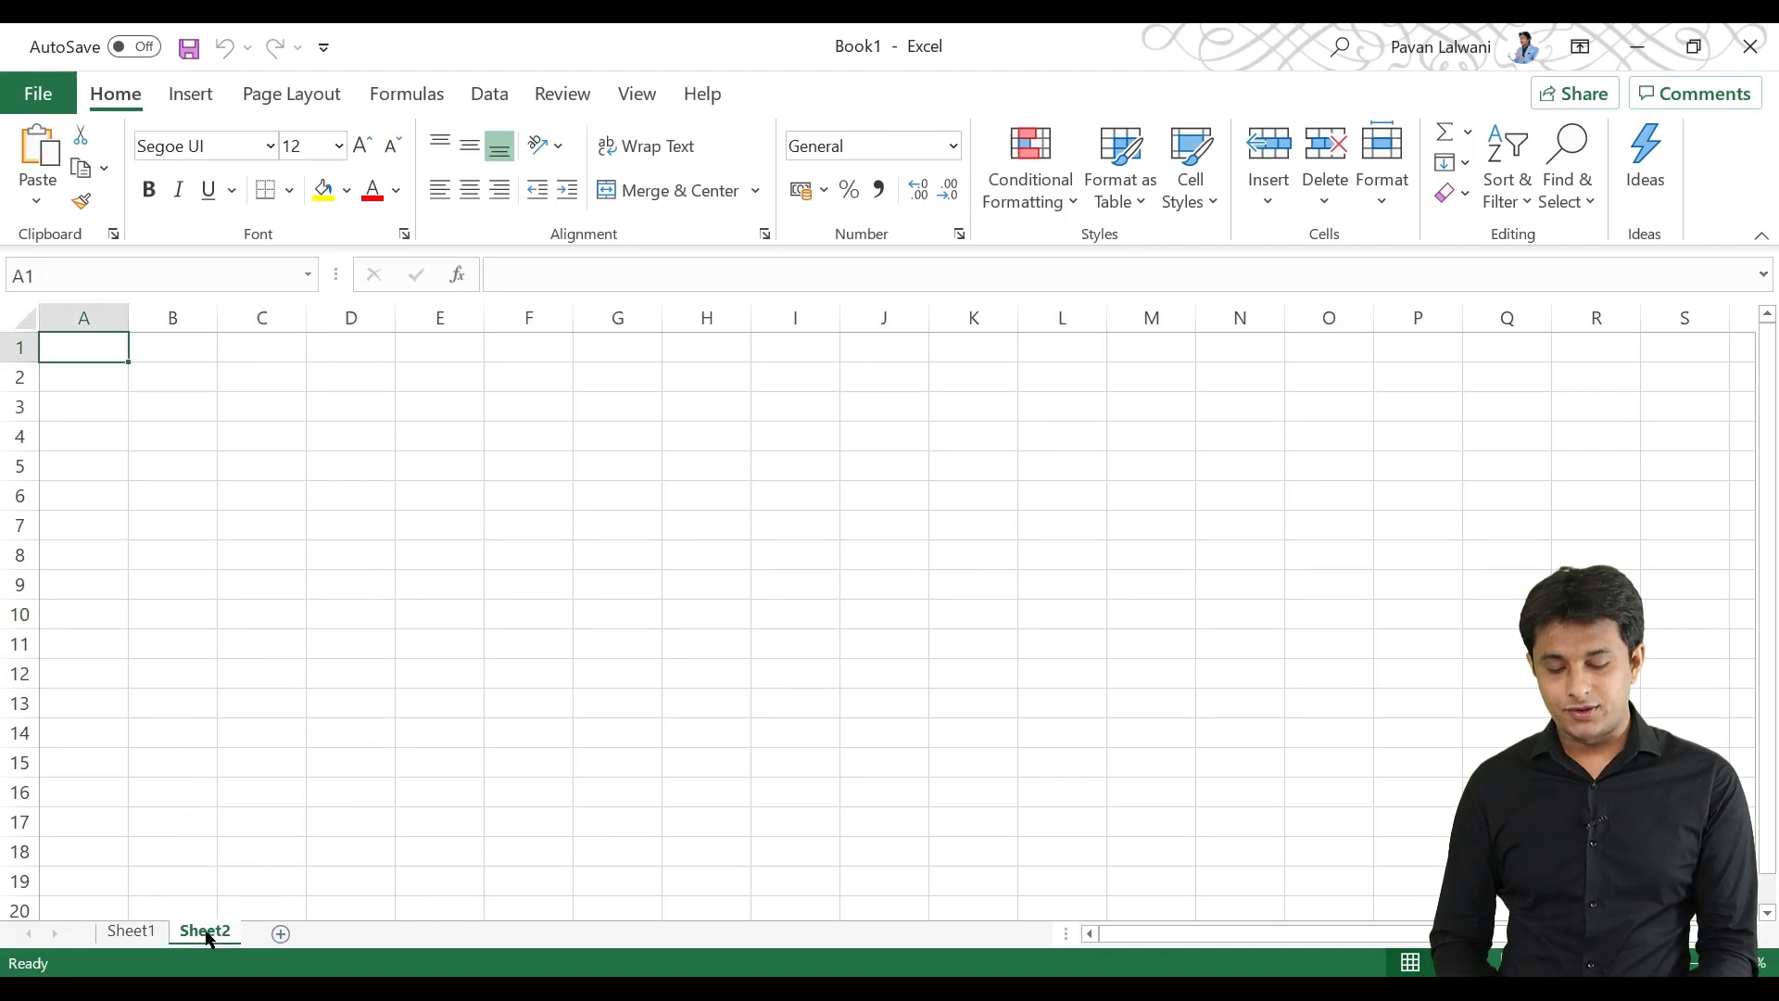
click(280, 932)
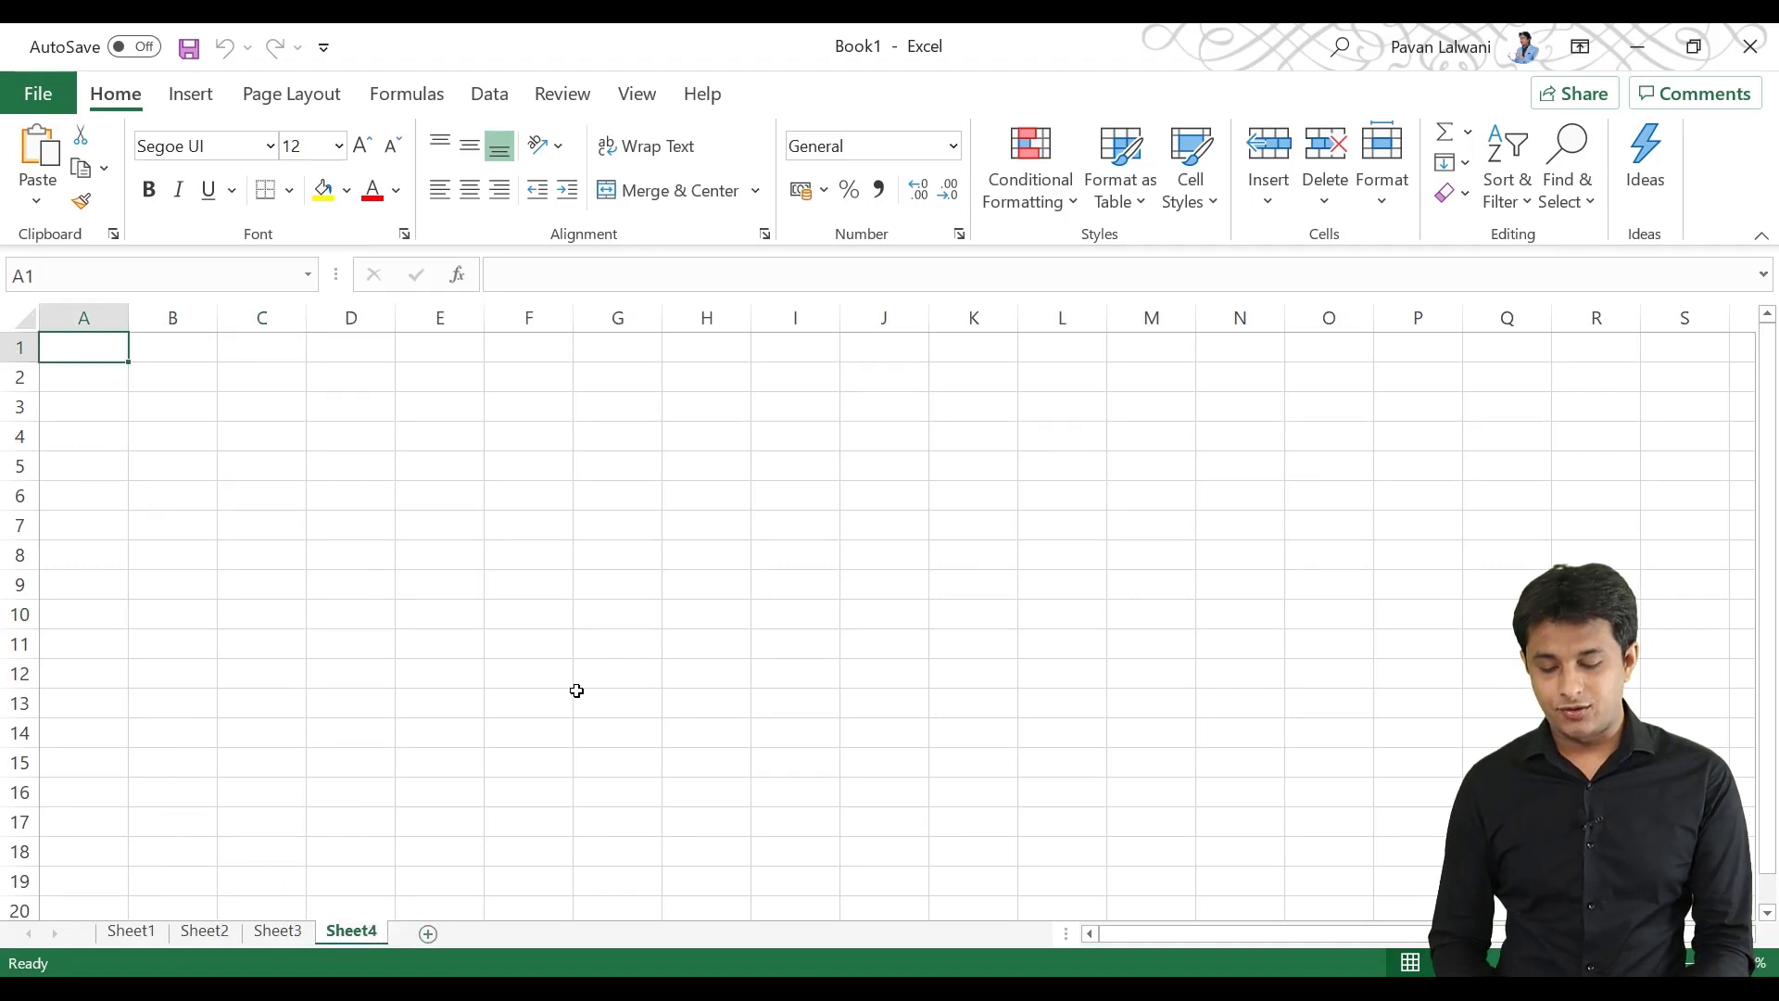
click(617, 702)
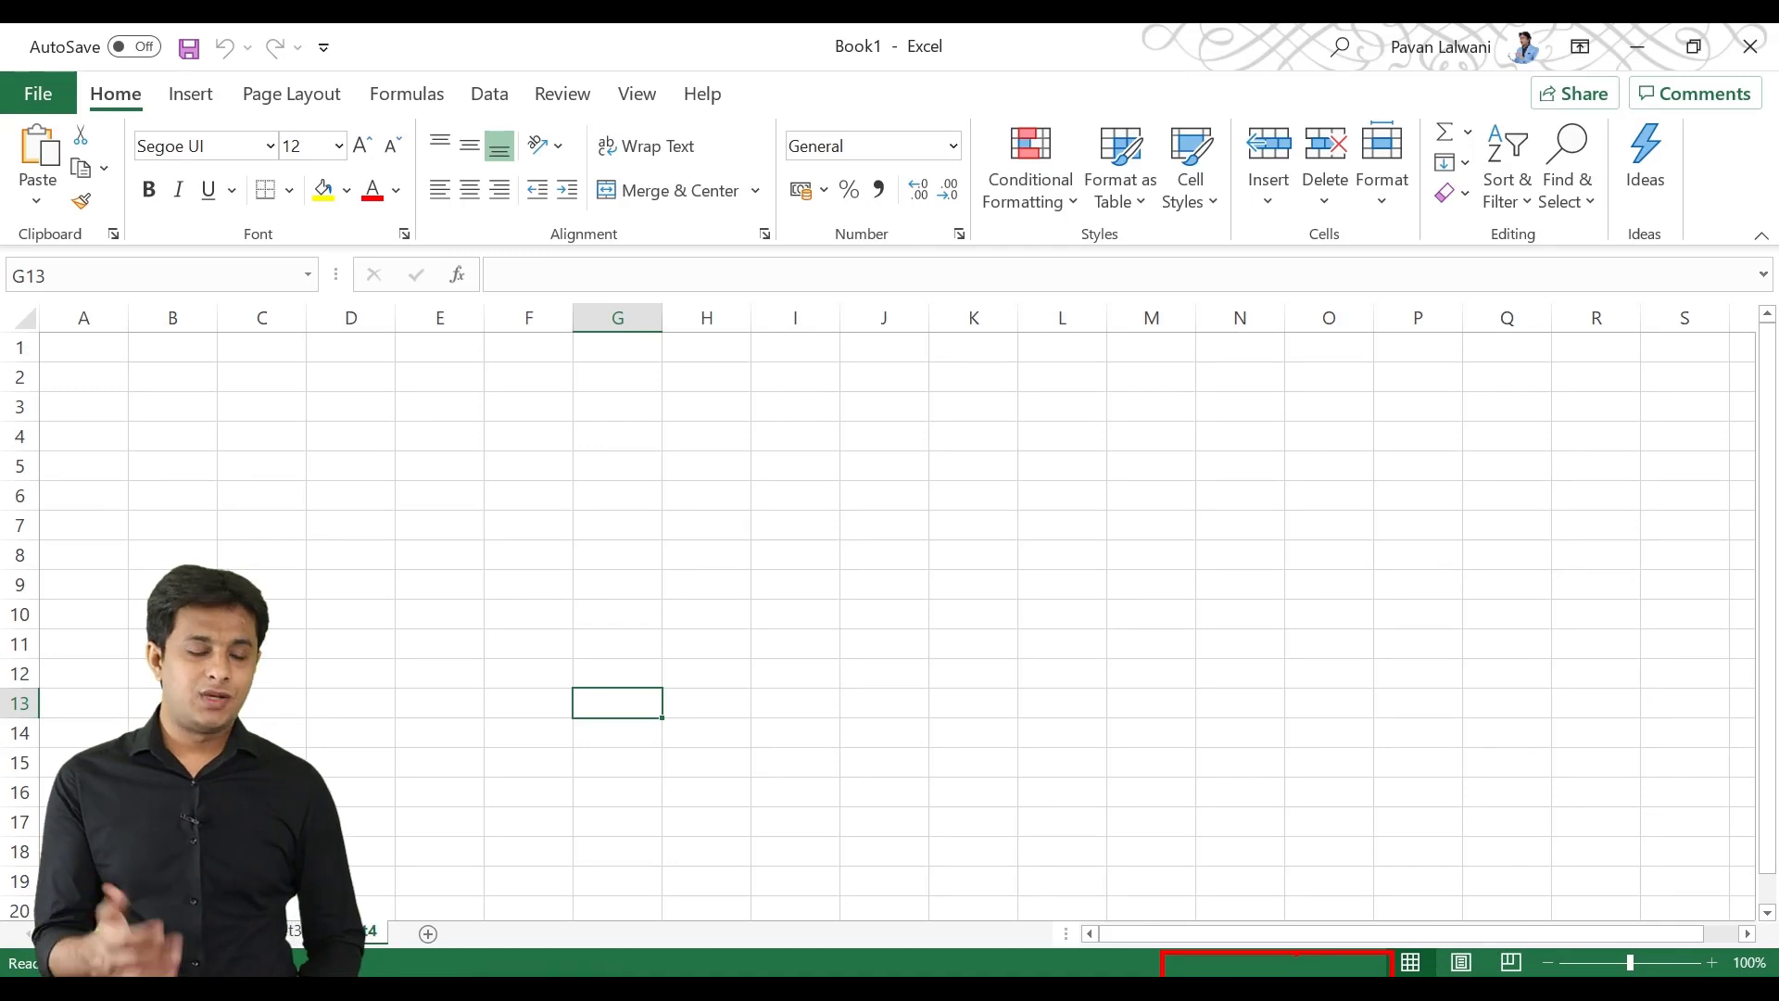
Enter 22, 33, 44 in F4:F6 and select them so the status bar shows Average, Count and Sum
click(528, 435)
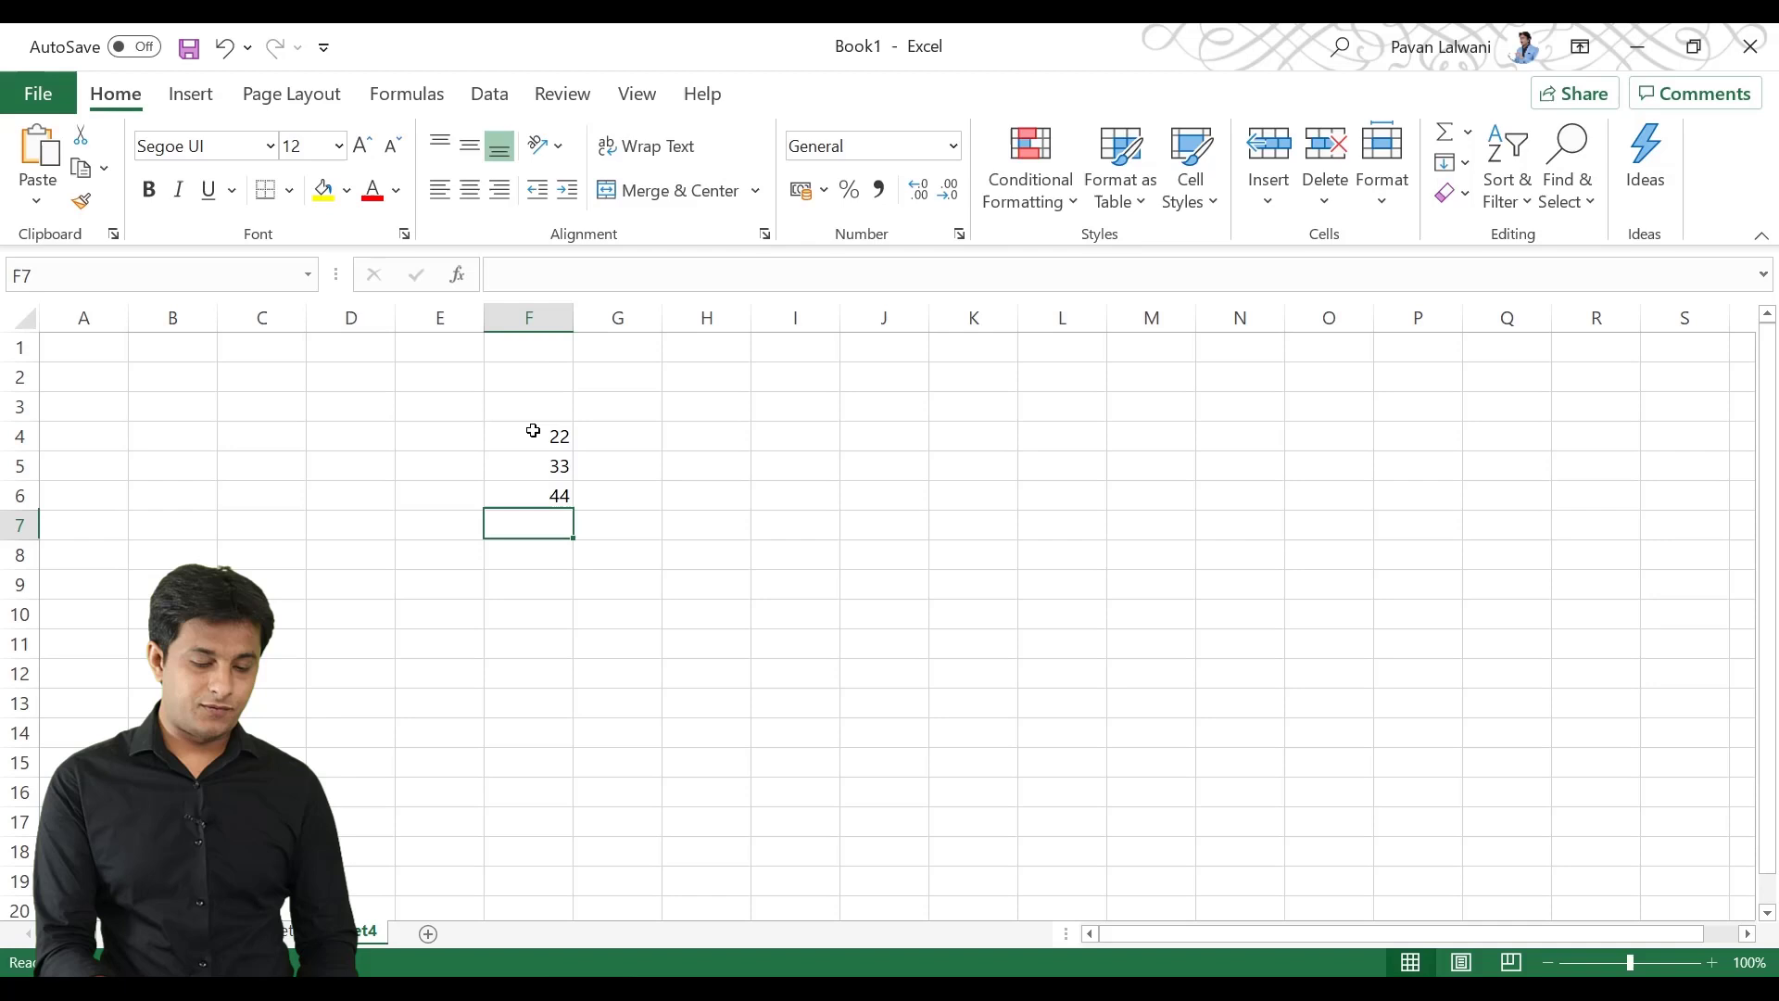
click(528, 495)
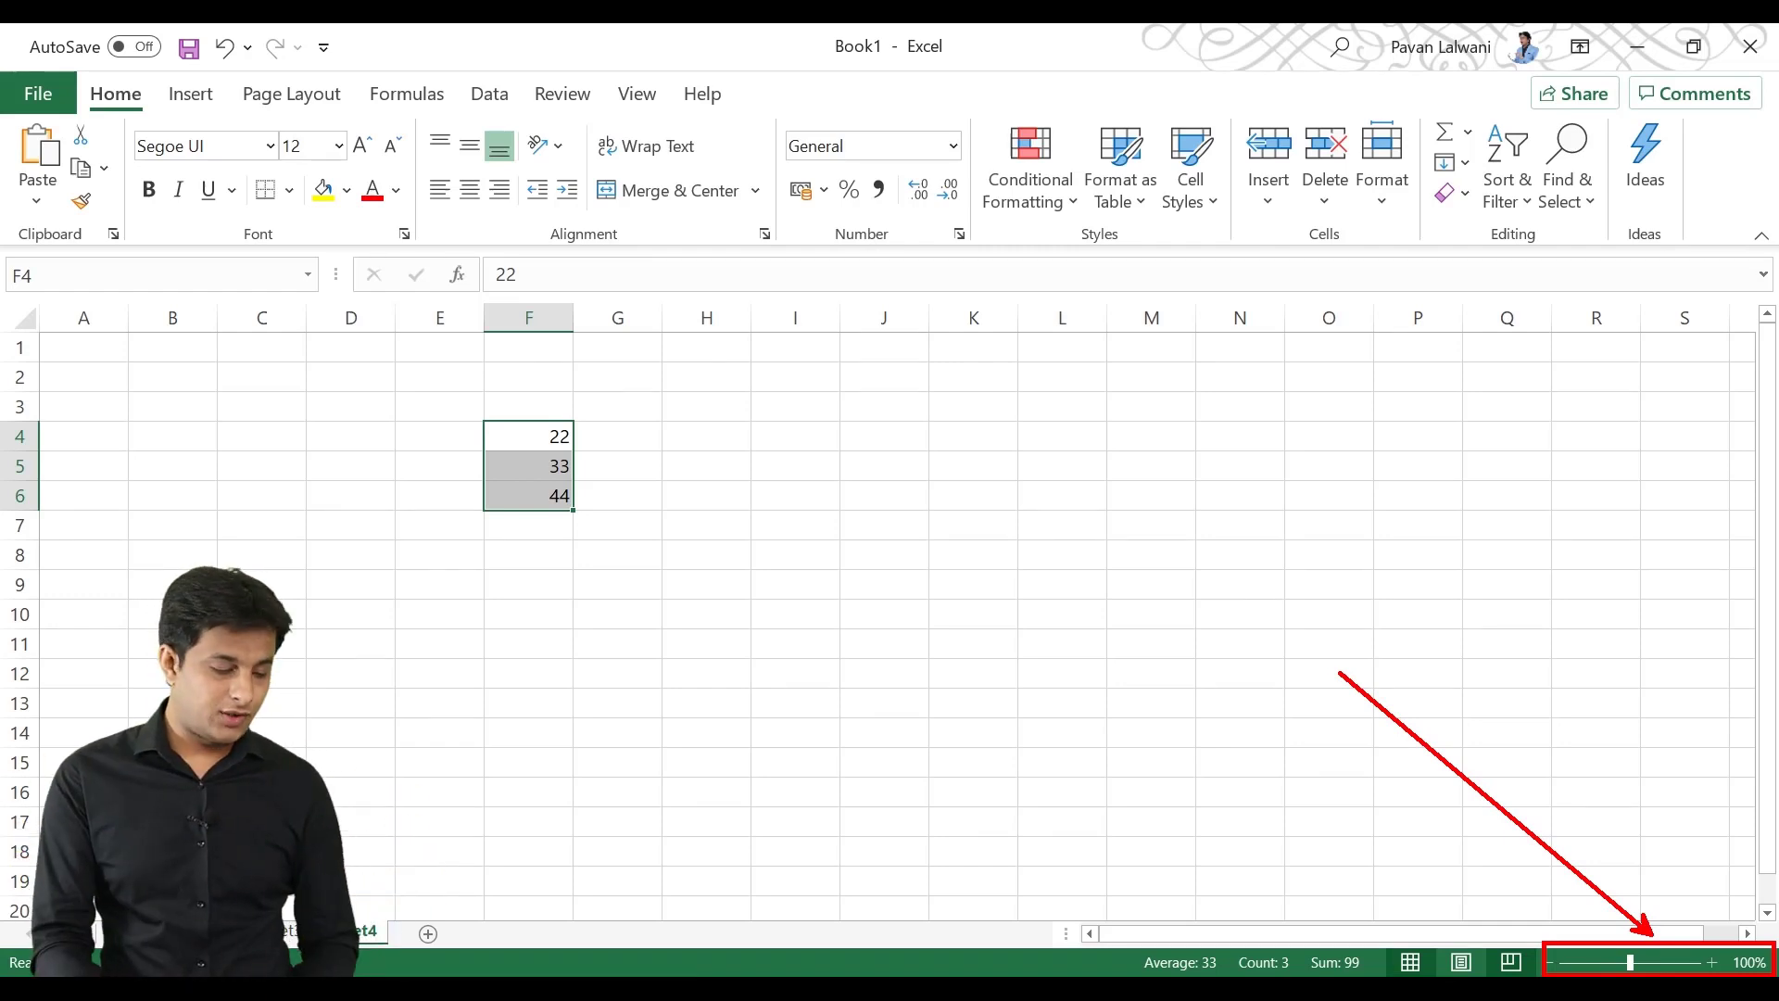
click(1710, 962)
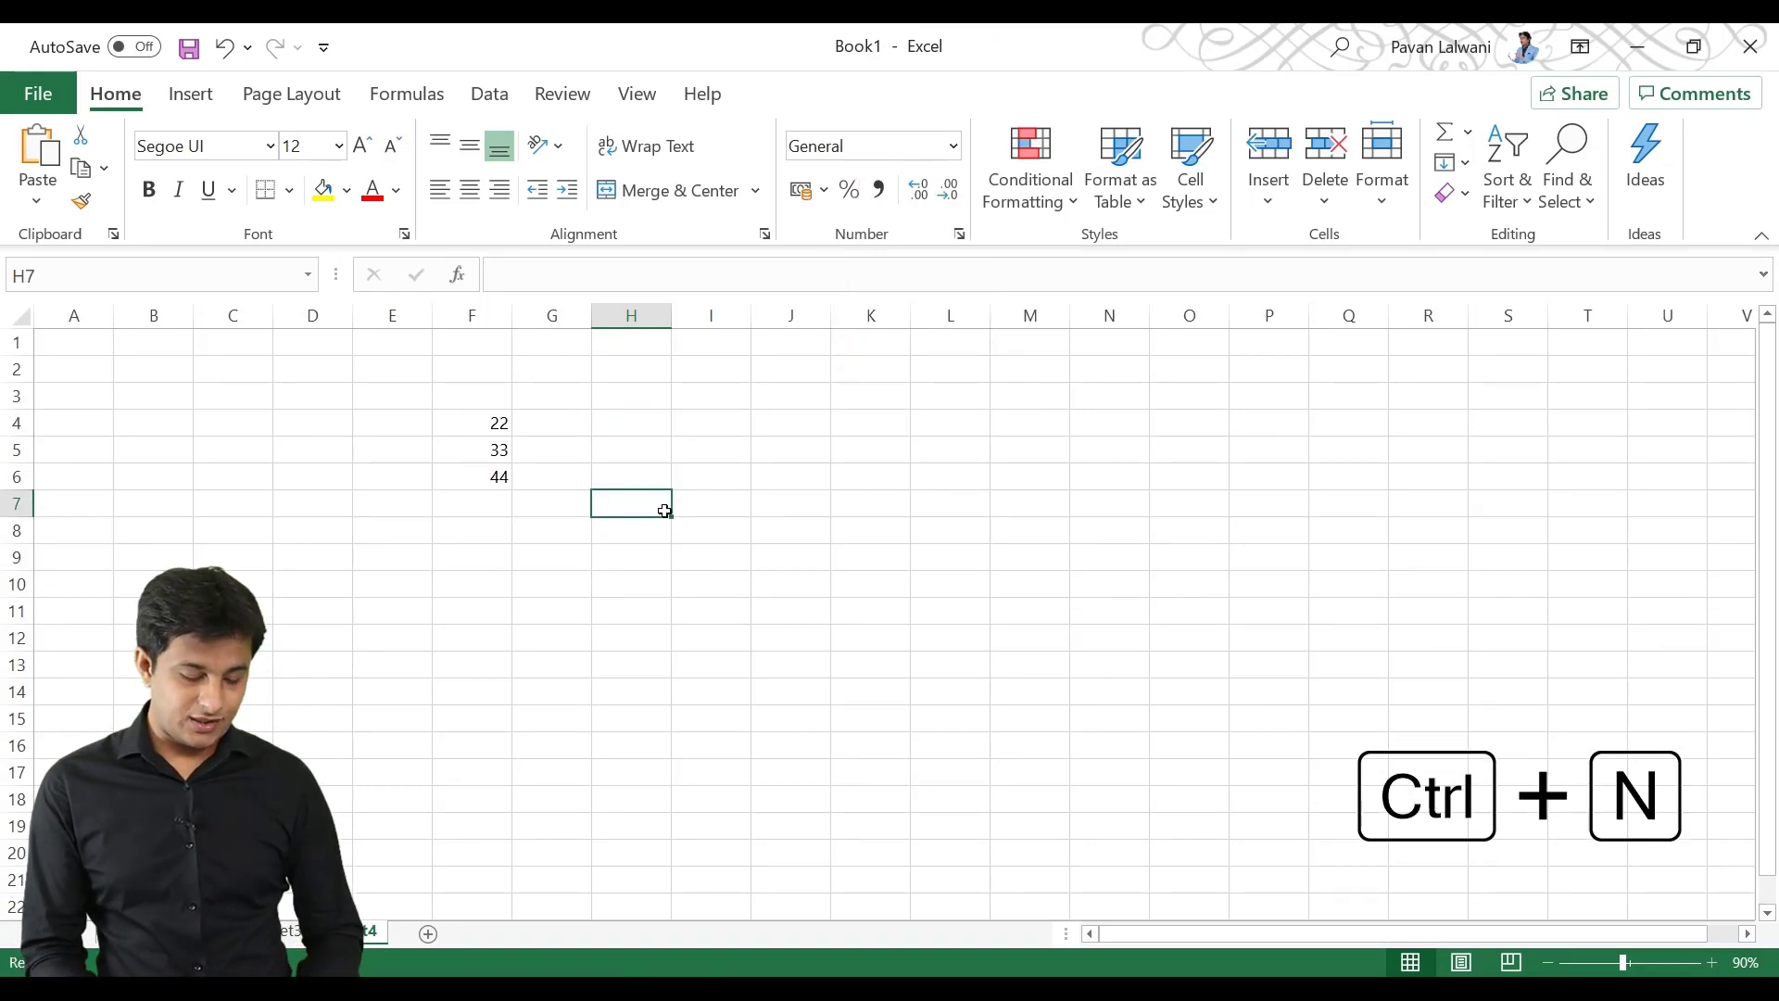
Create the blank workbook Book2 with Ctrl+N, landing on its print screen
key(ctrl+n)
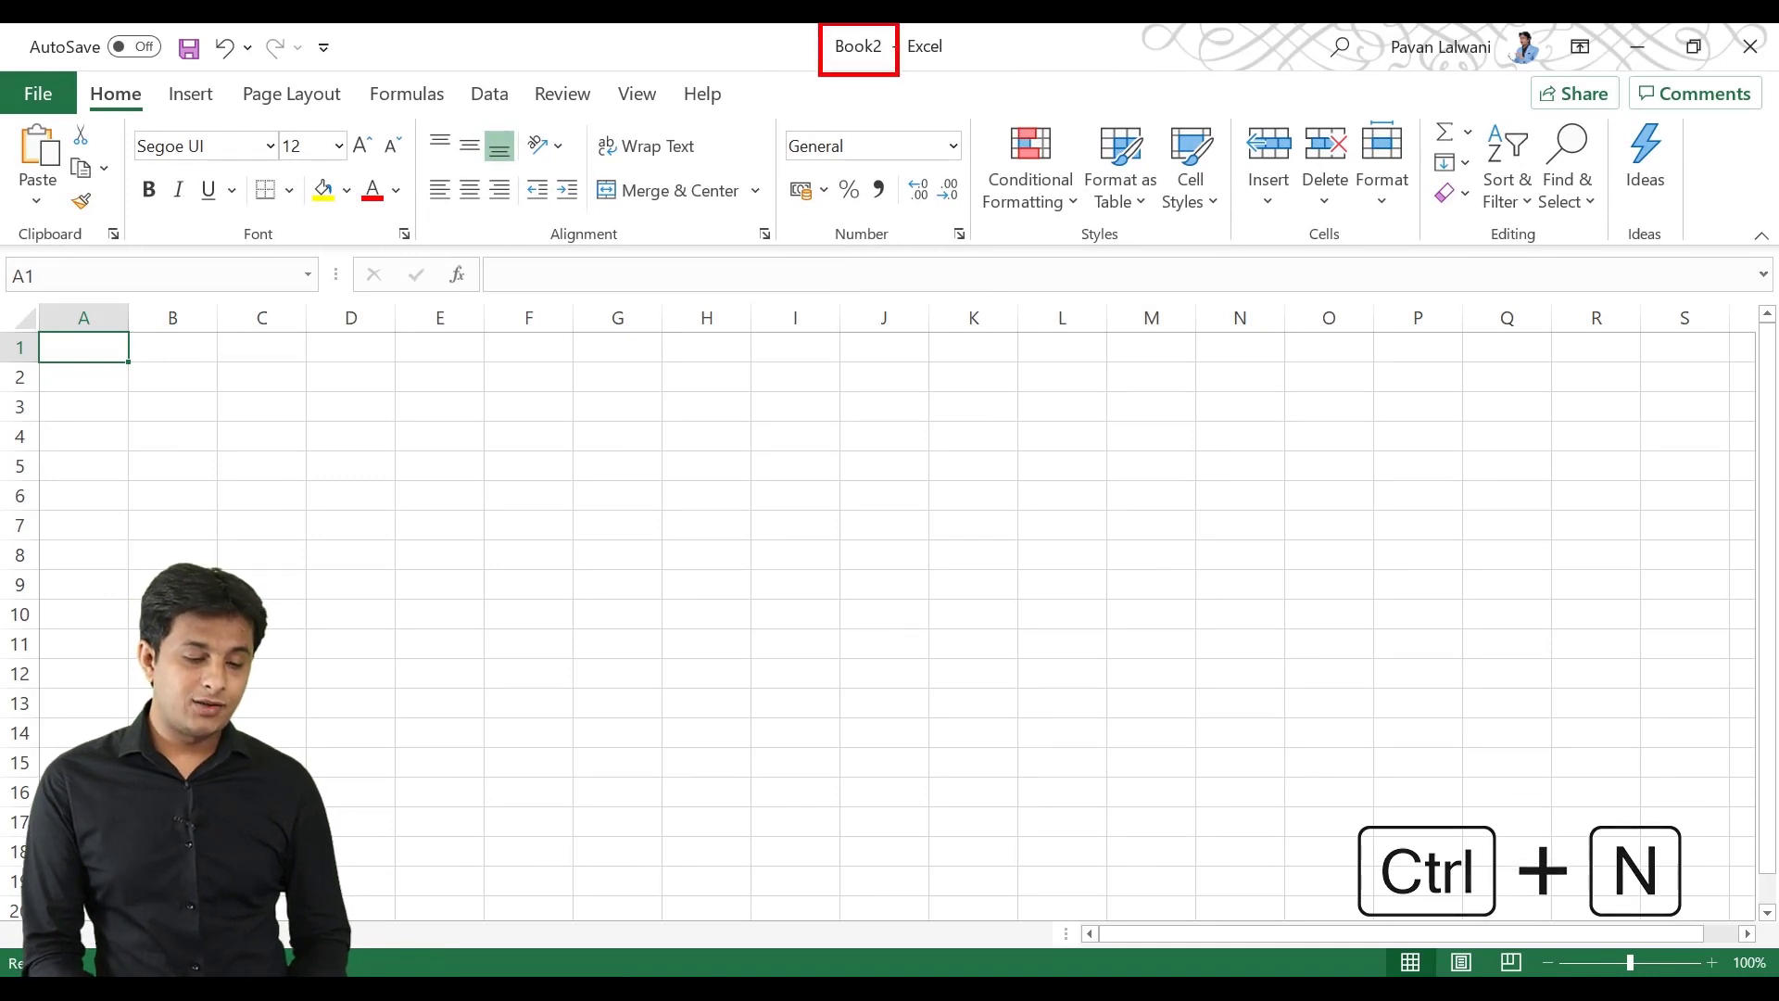
key(ctrl+n)
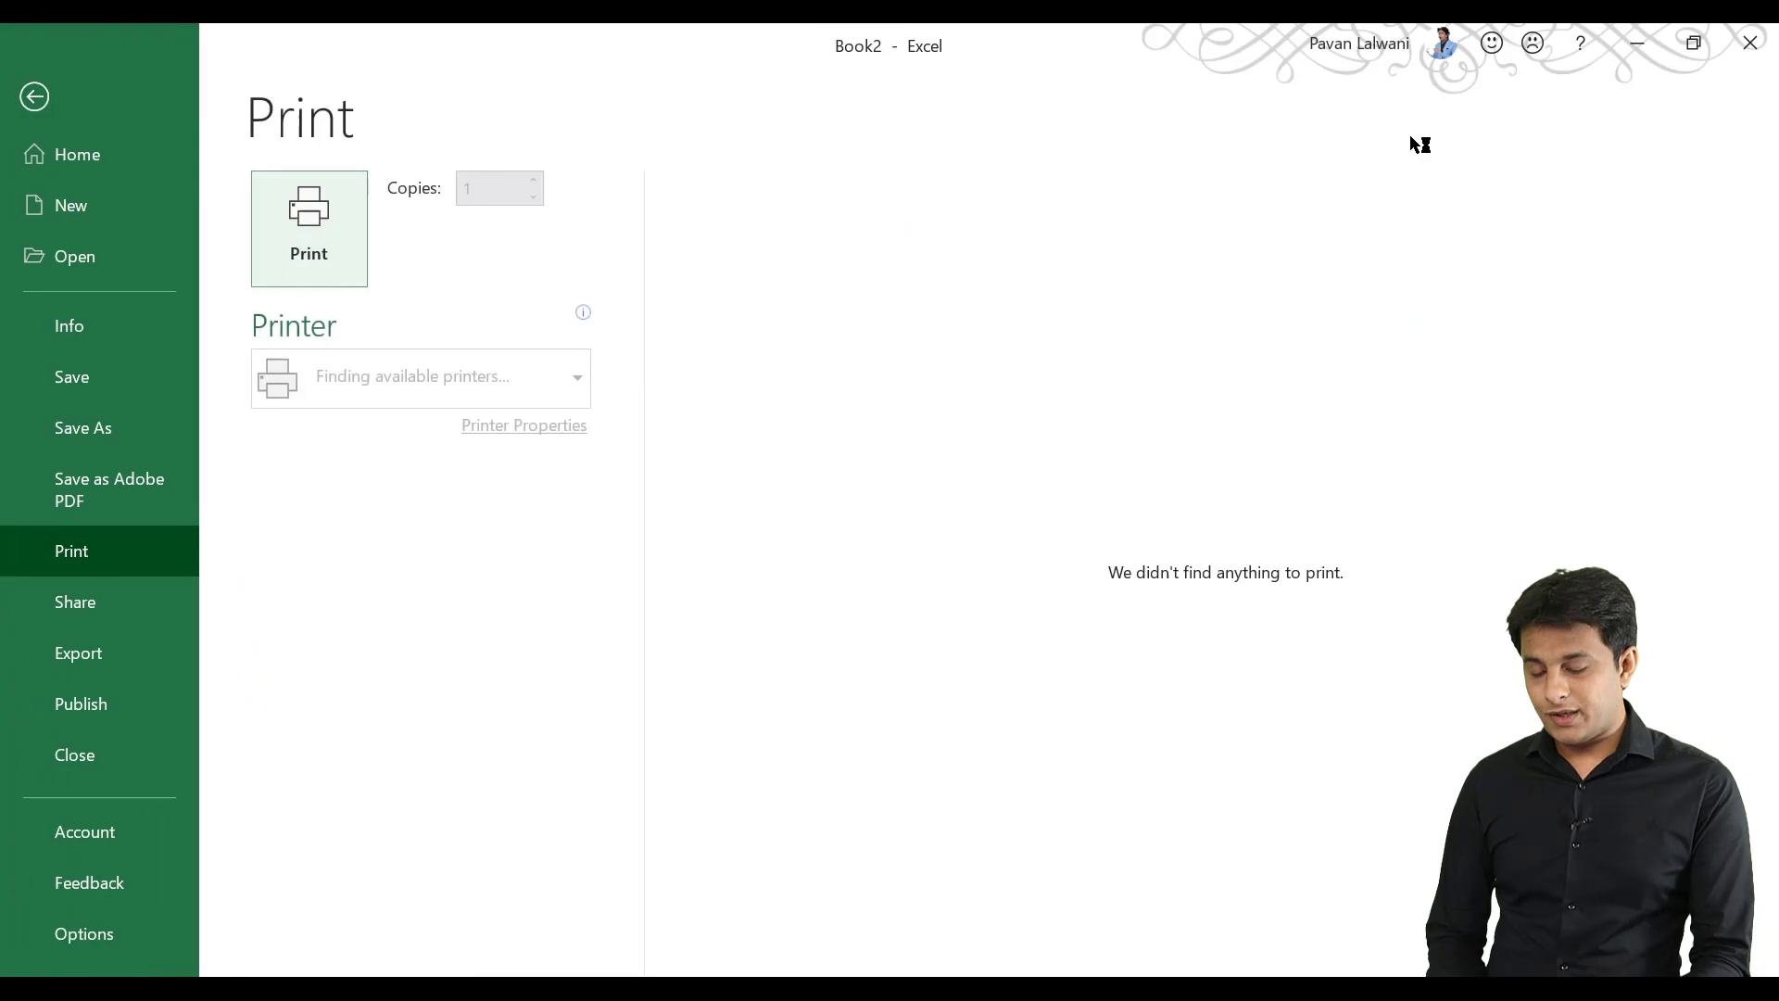
click(33, 94)
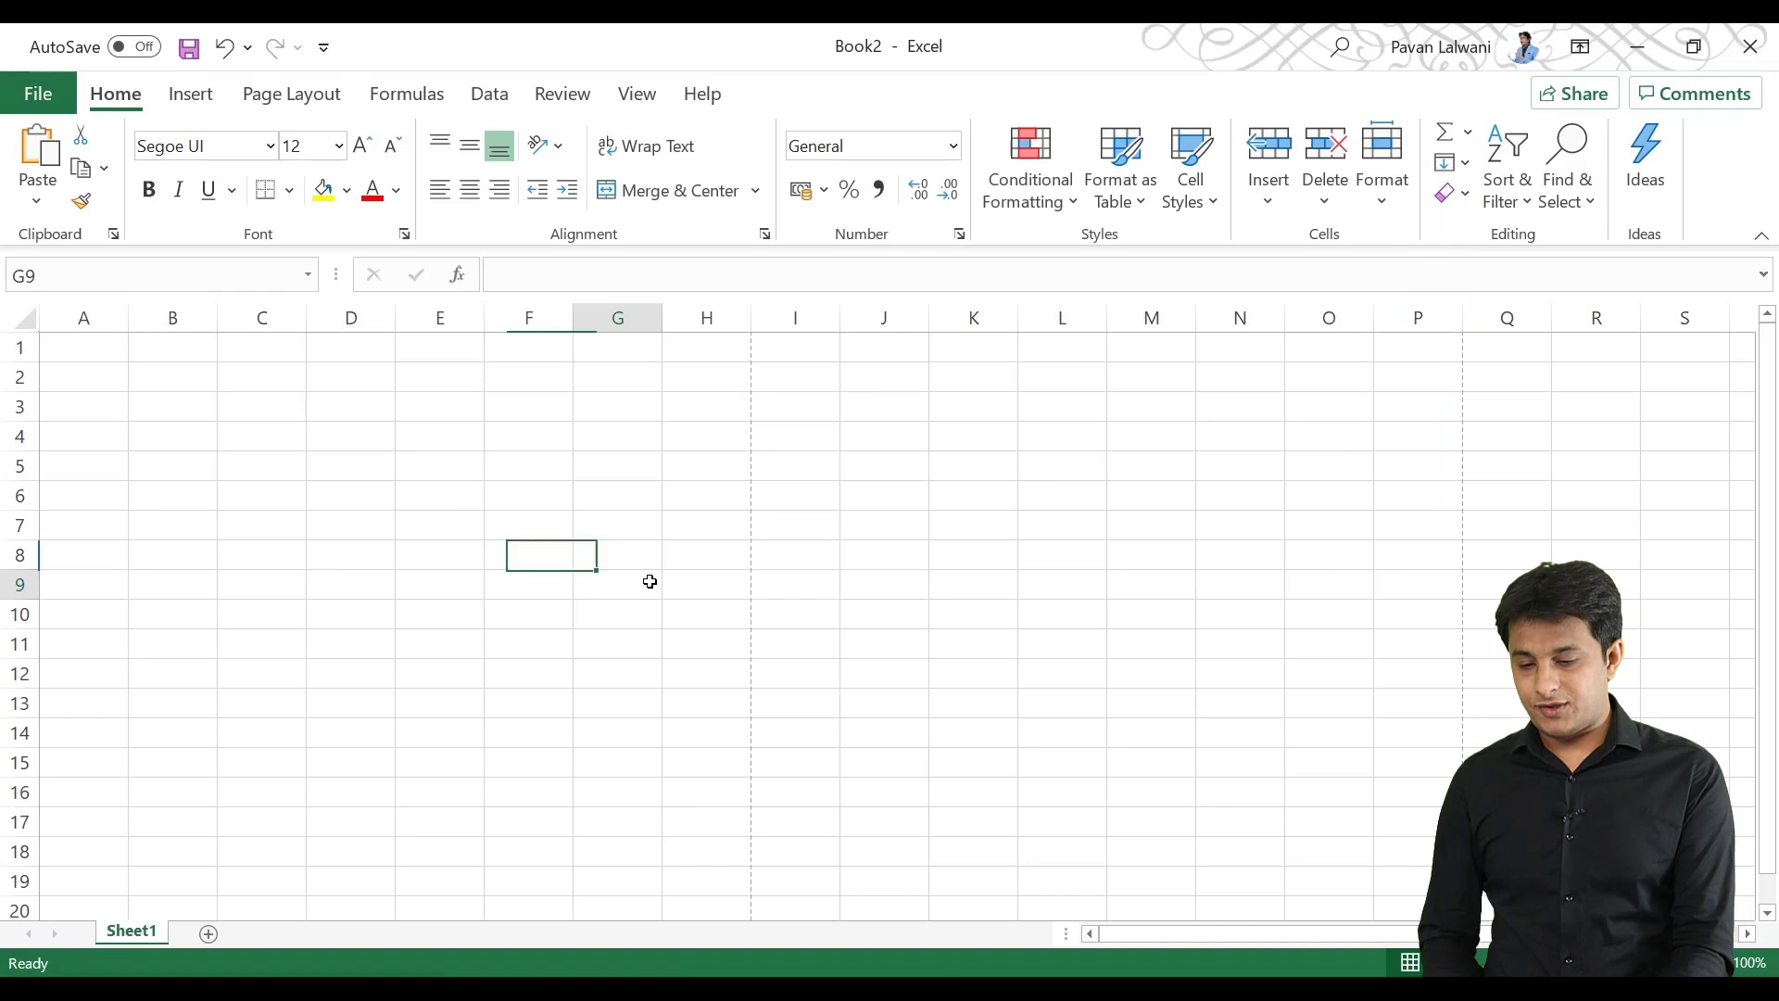
click(617, 584)
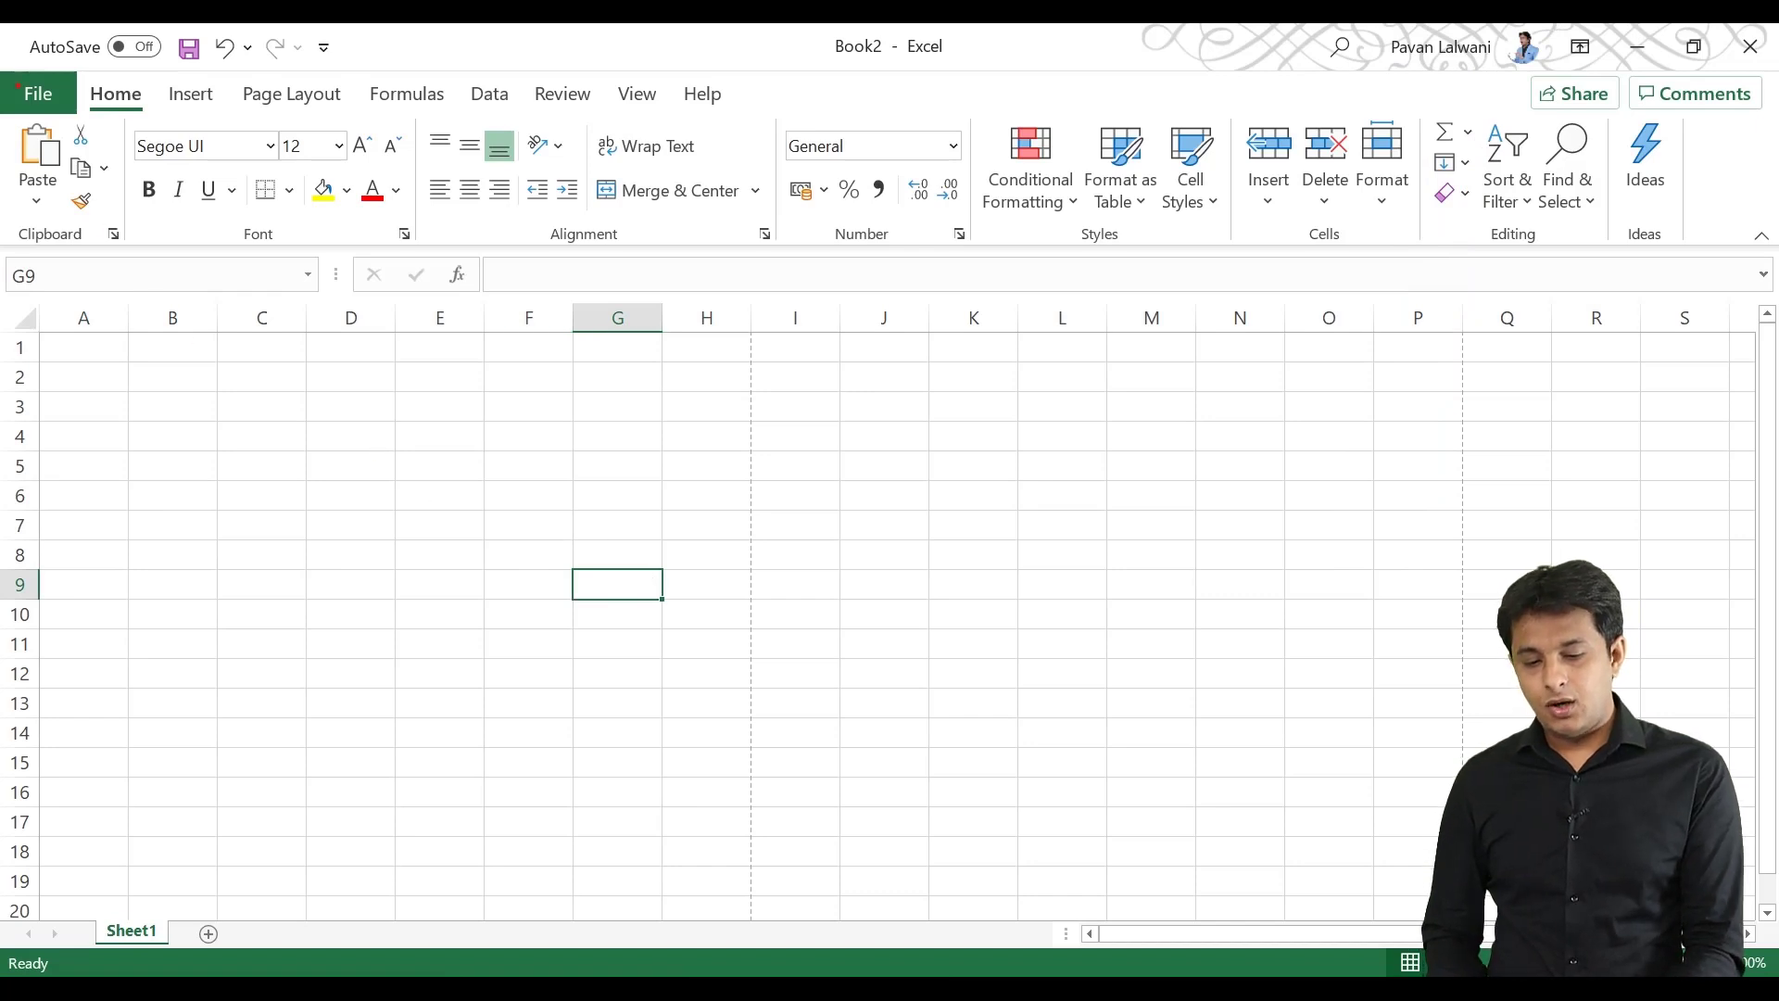
Show the File backstage Home page with workbook templates and recent files
click(37, 93)
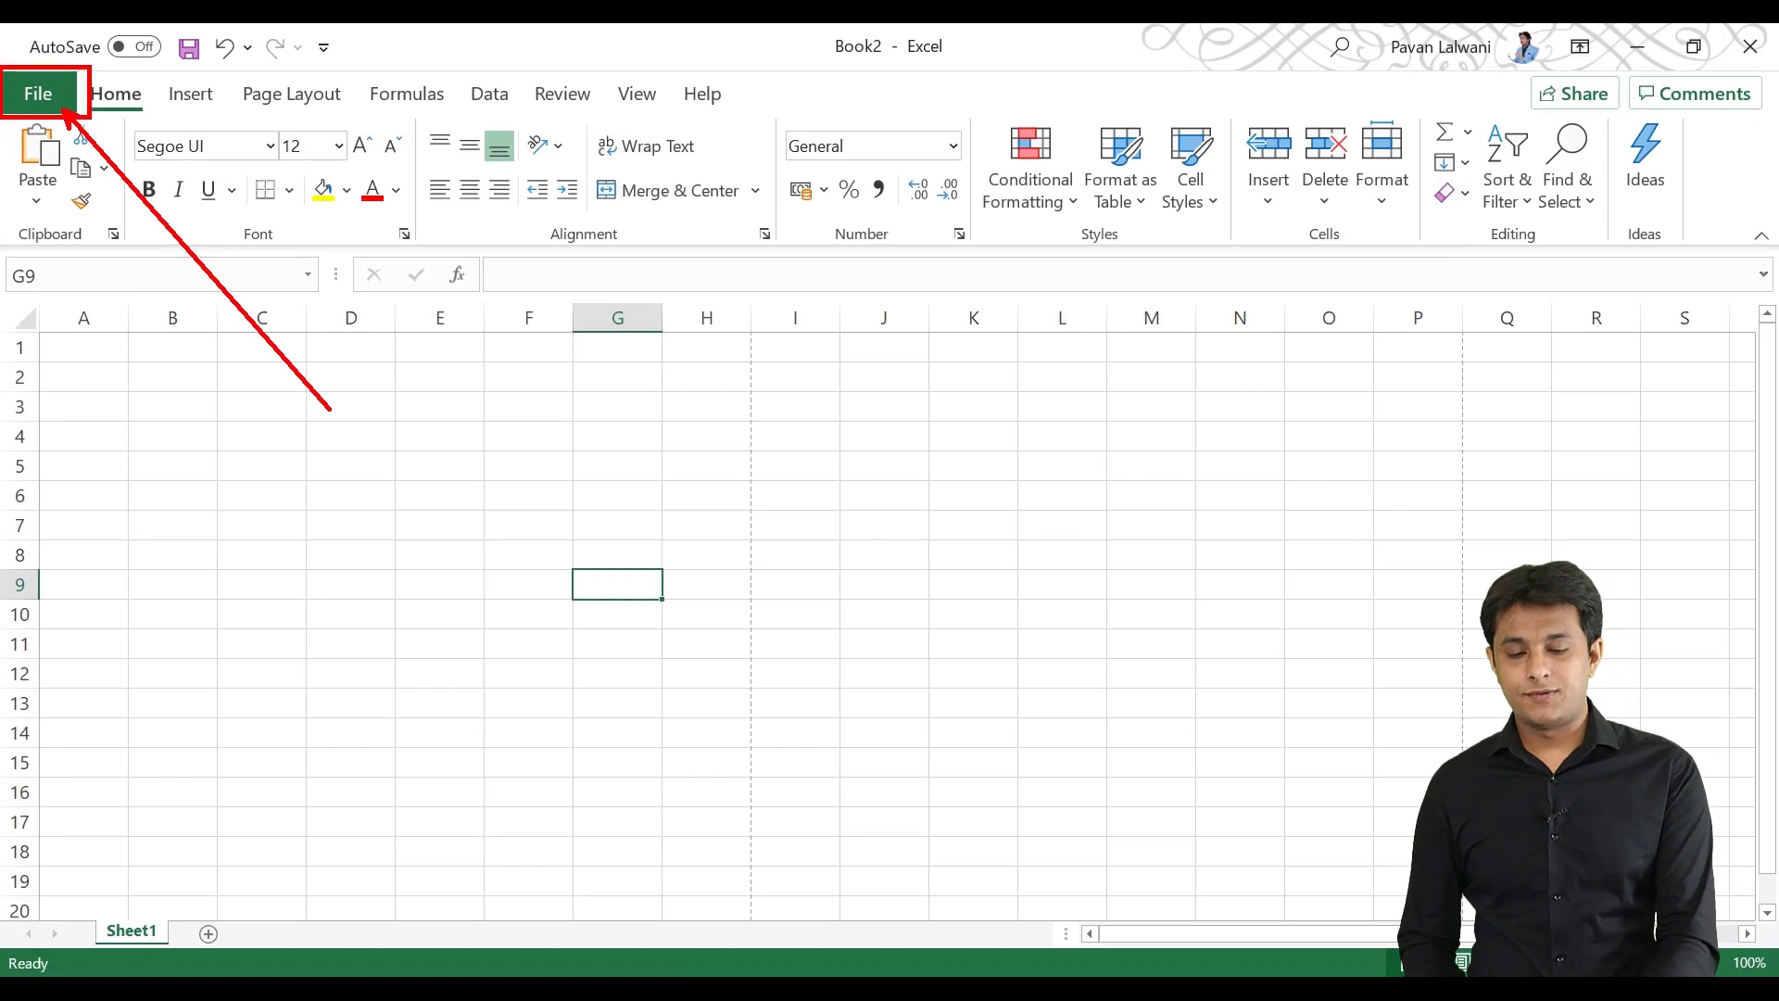
click(37, 92)
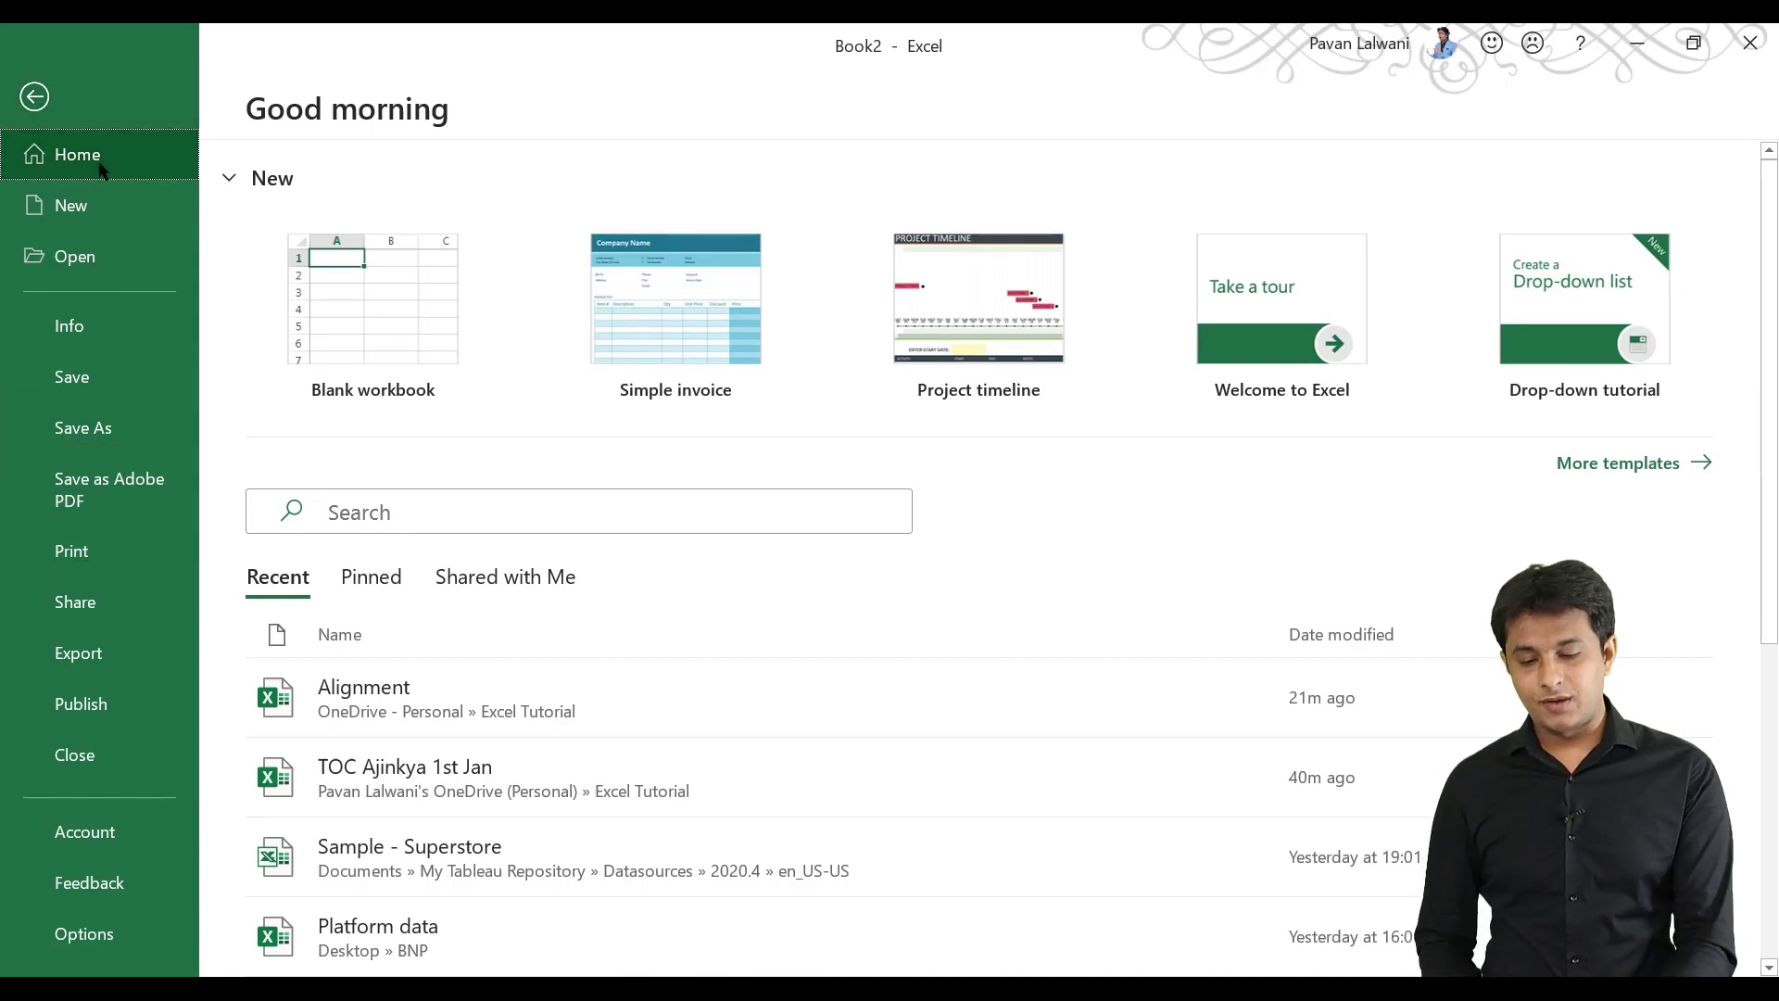
click(33, 95)
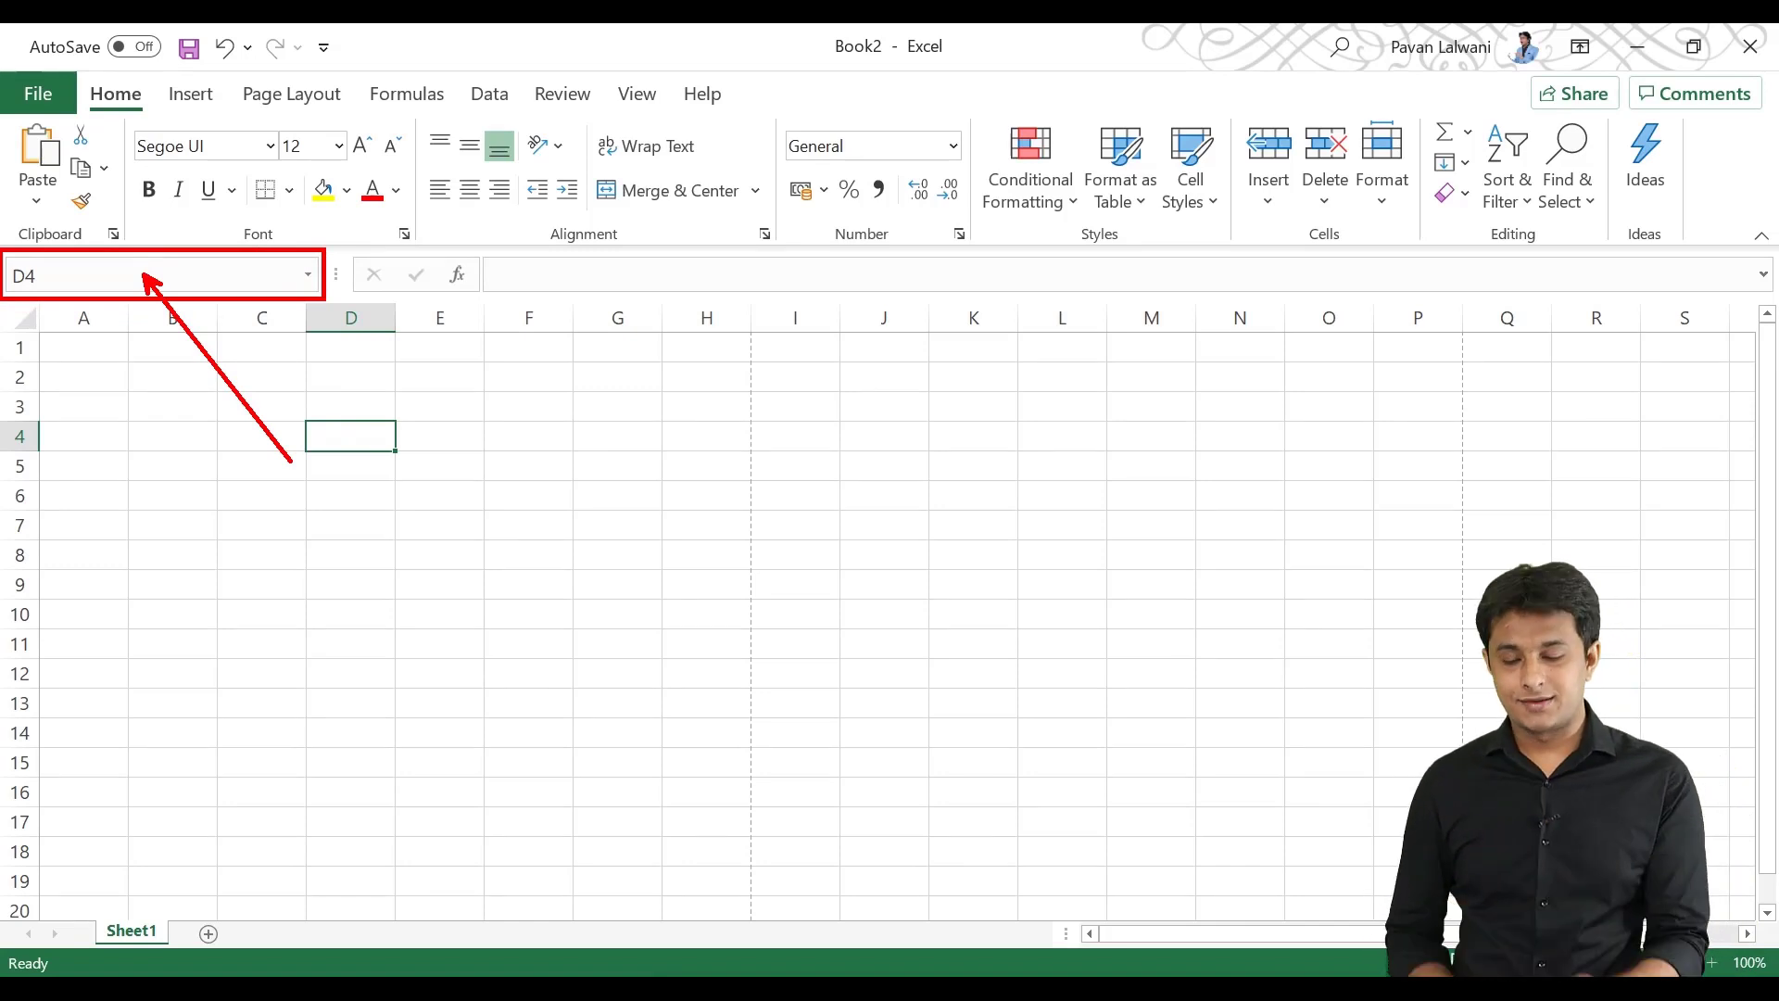
Leave the File view and return to the blank Sheet1 of Book2
click(617, 435)
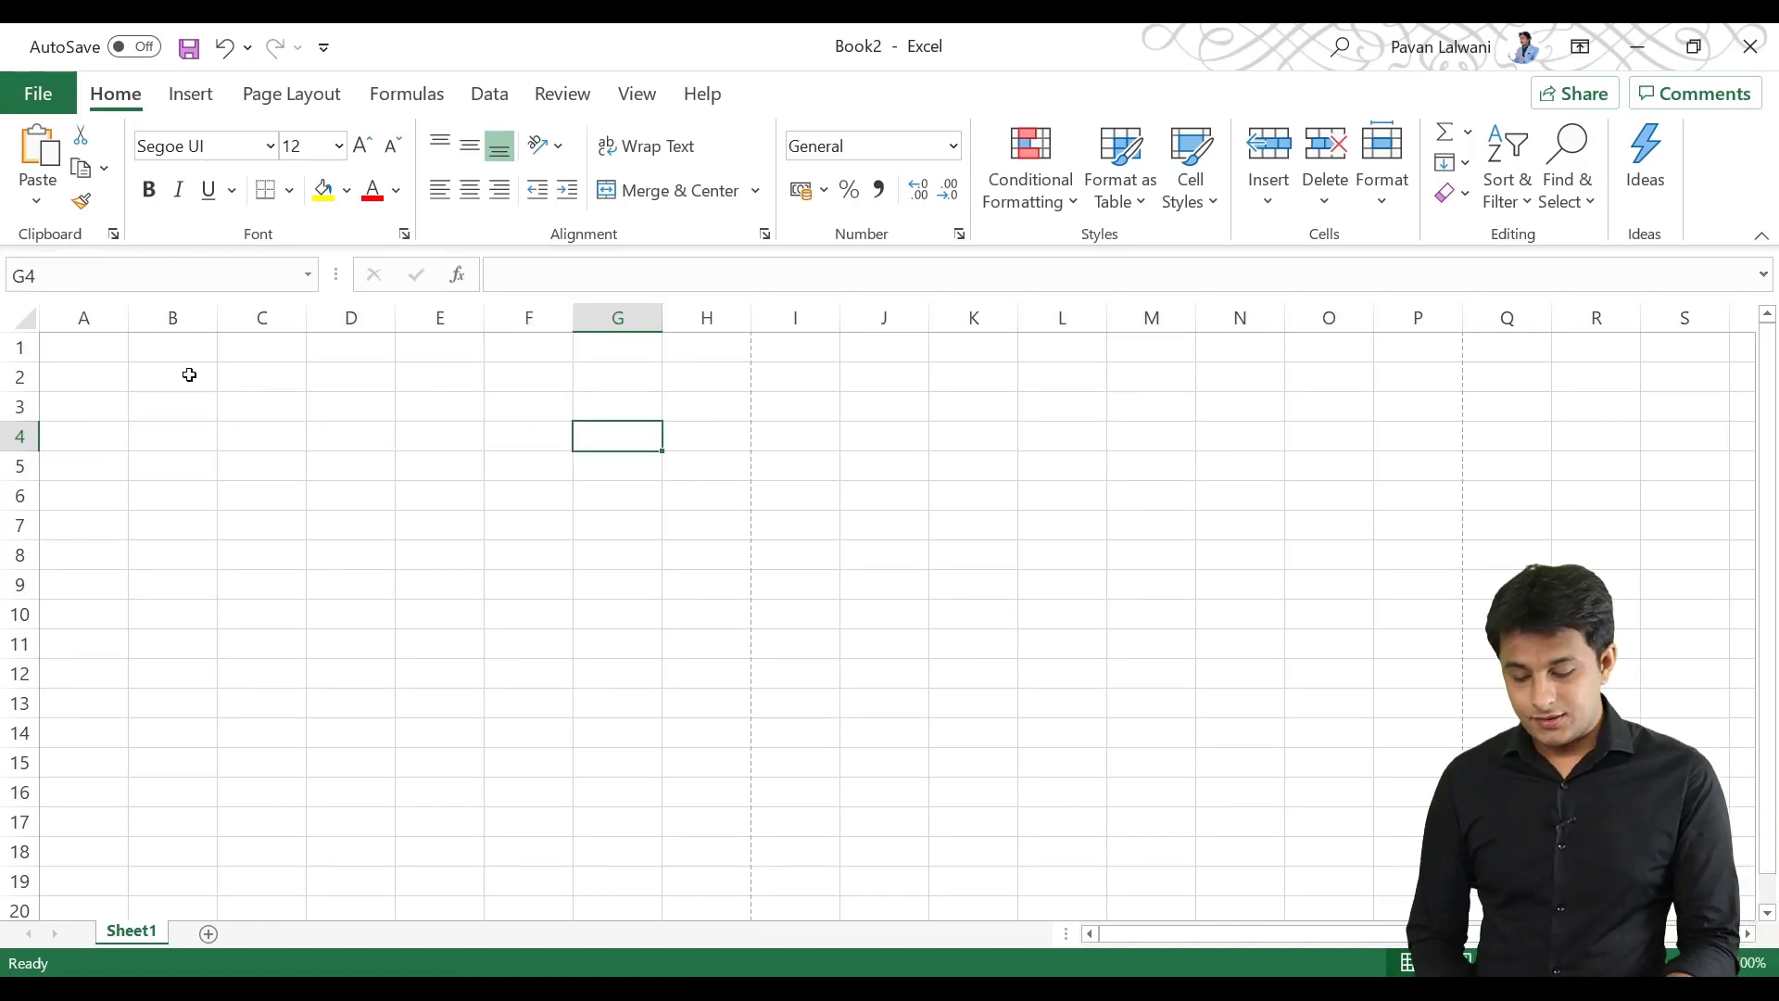
click(160, 274)
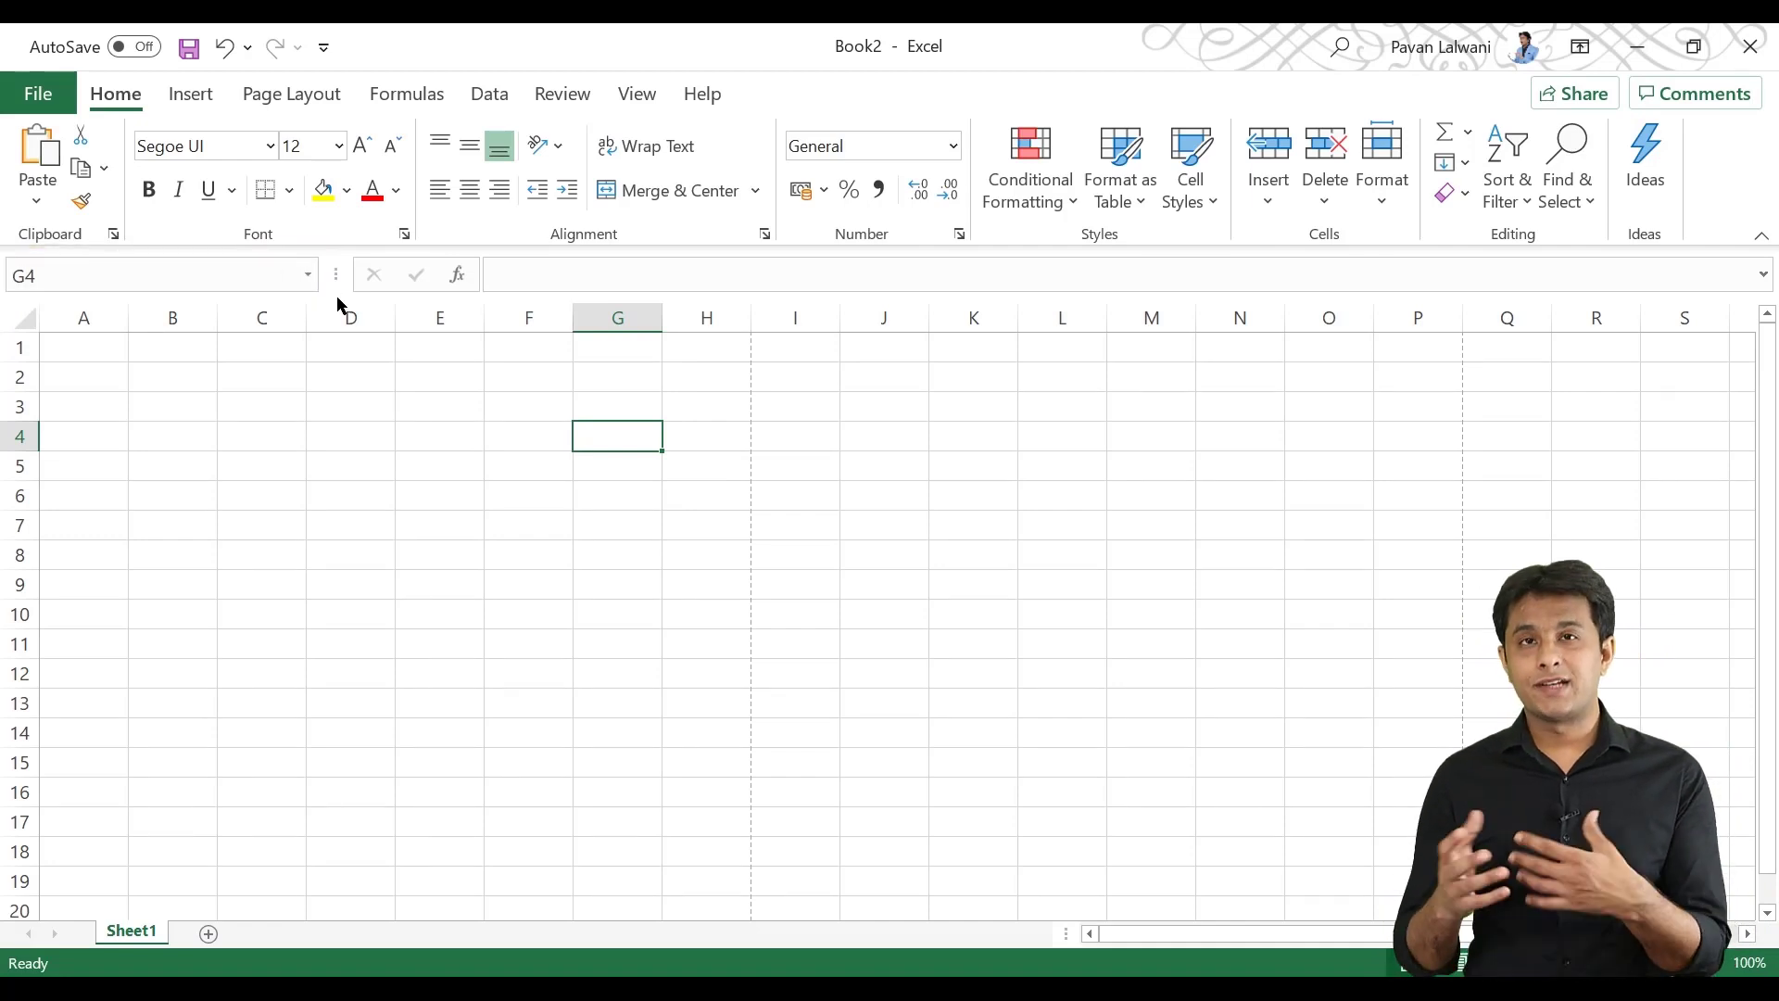
mouse_move(399, 309)
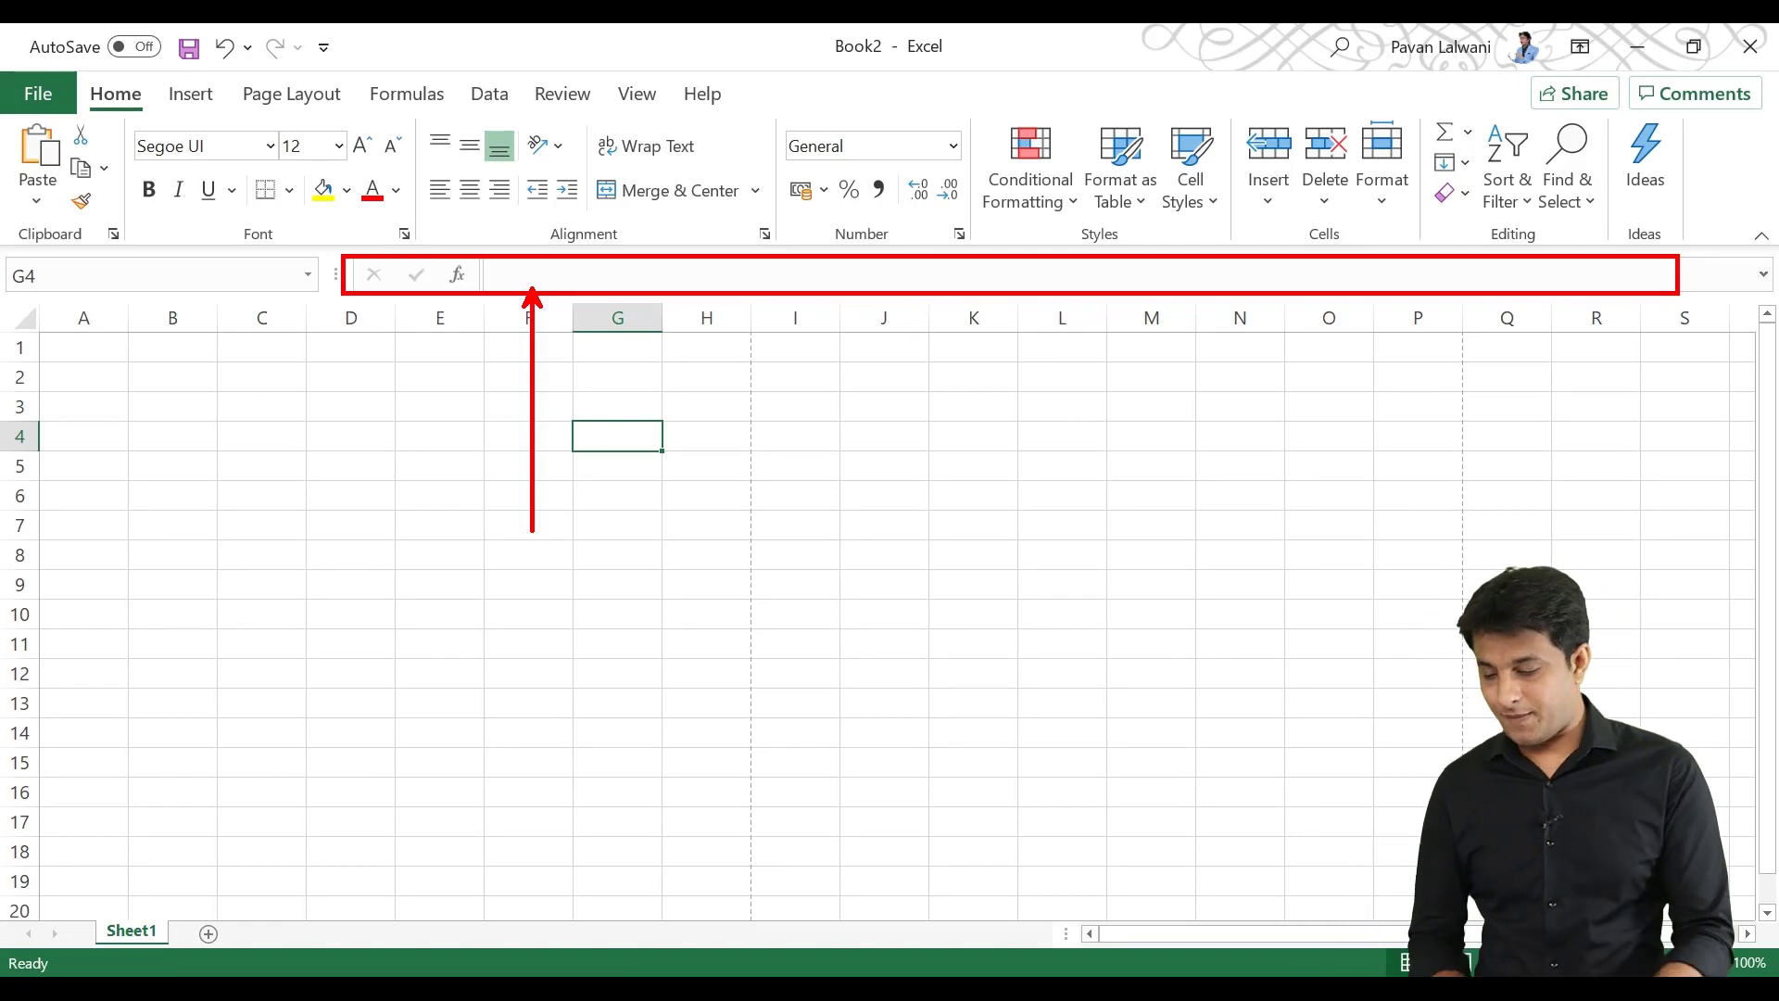
click(350, 584)
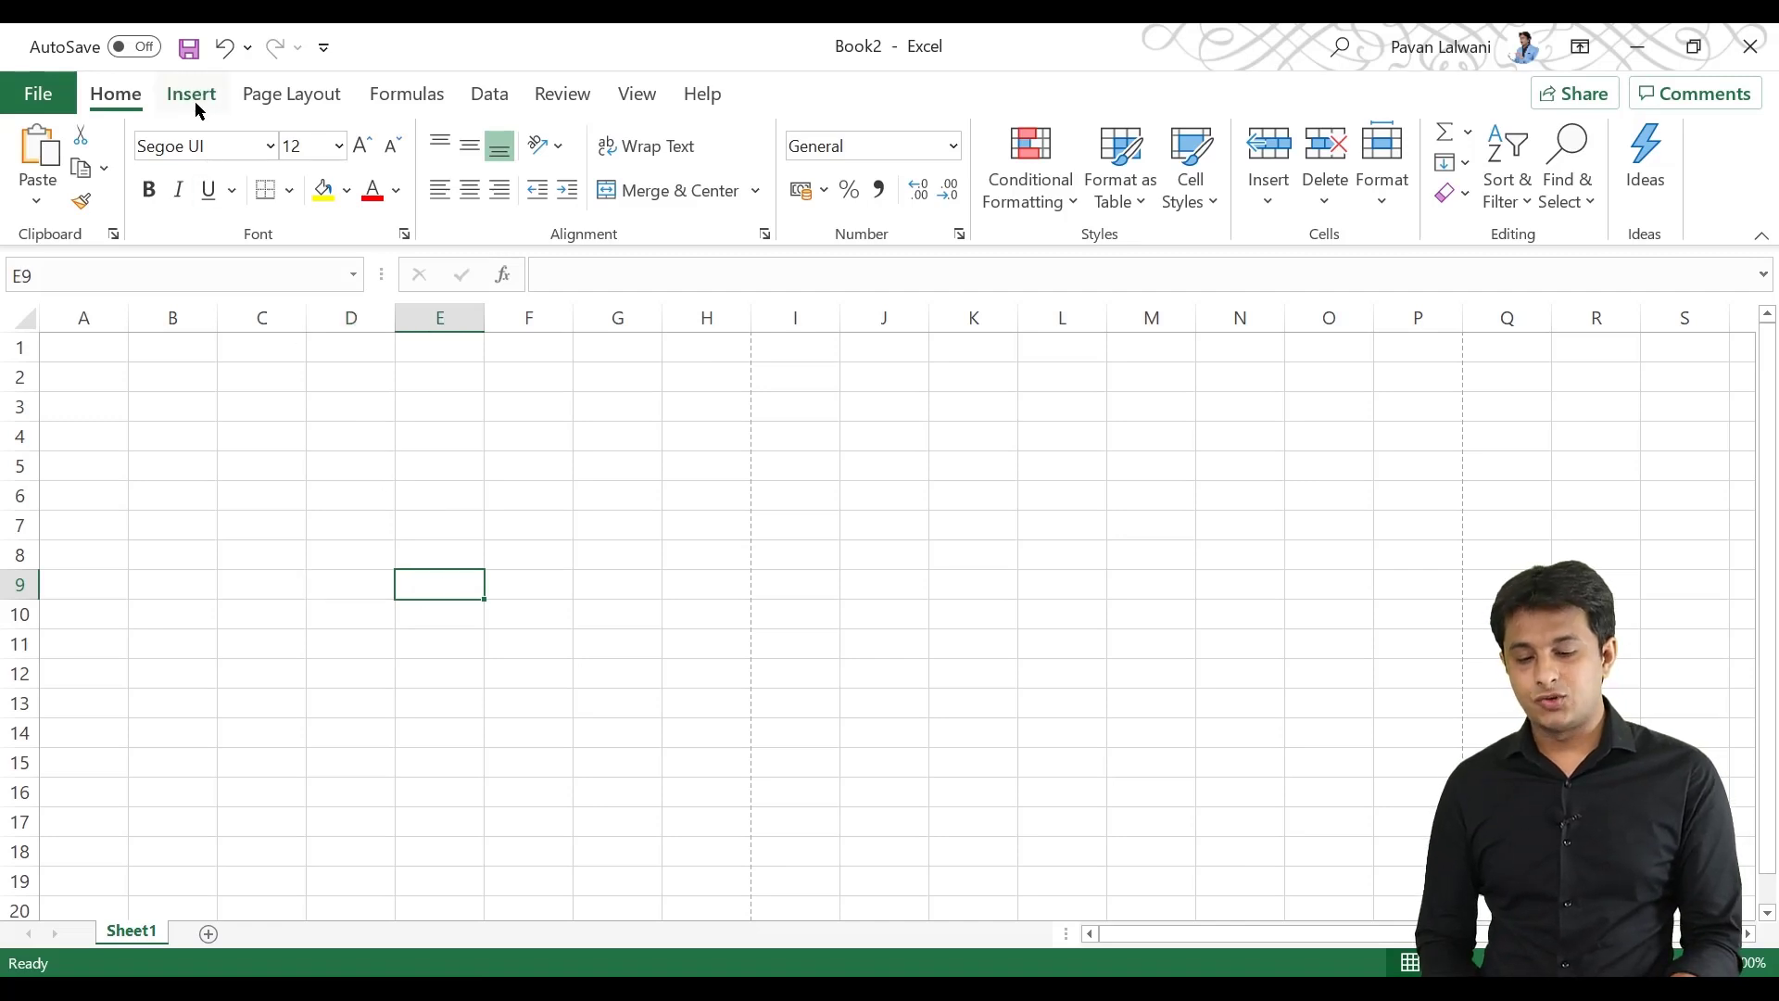
click(406, 93)
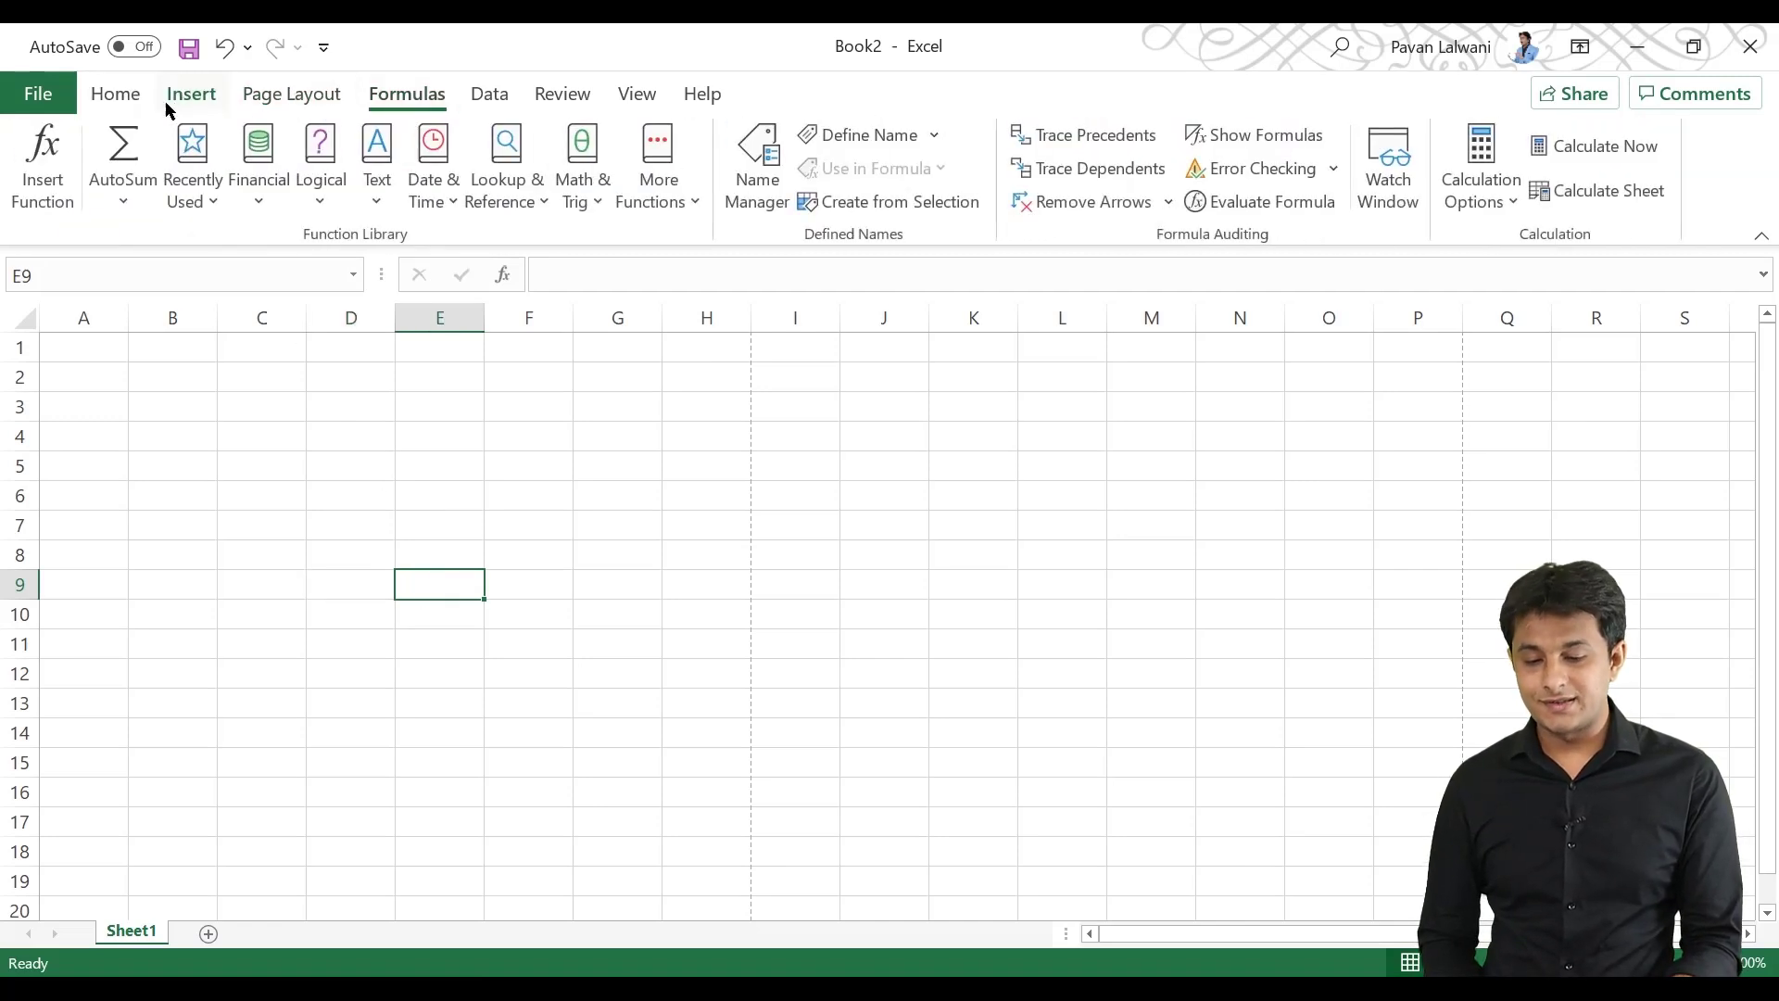
click(115, 93)
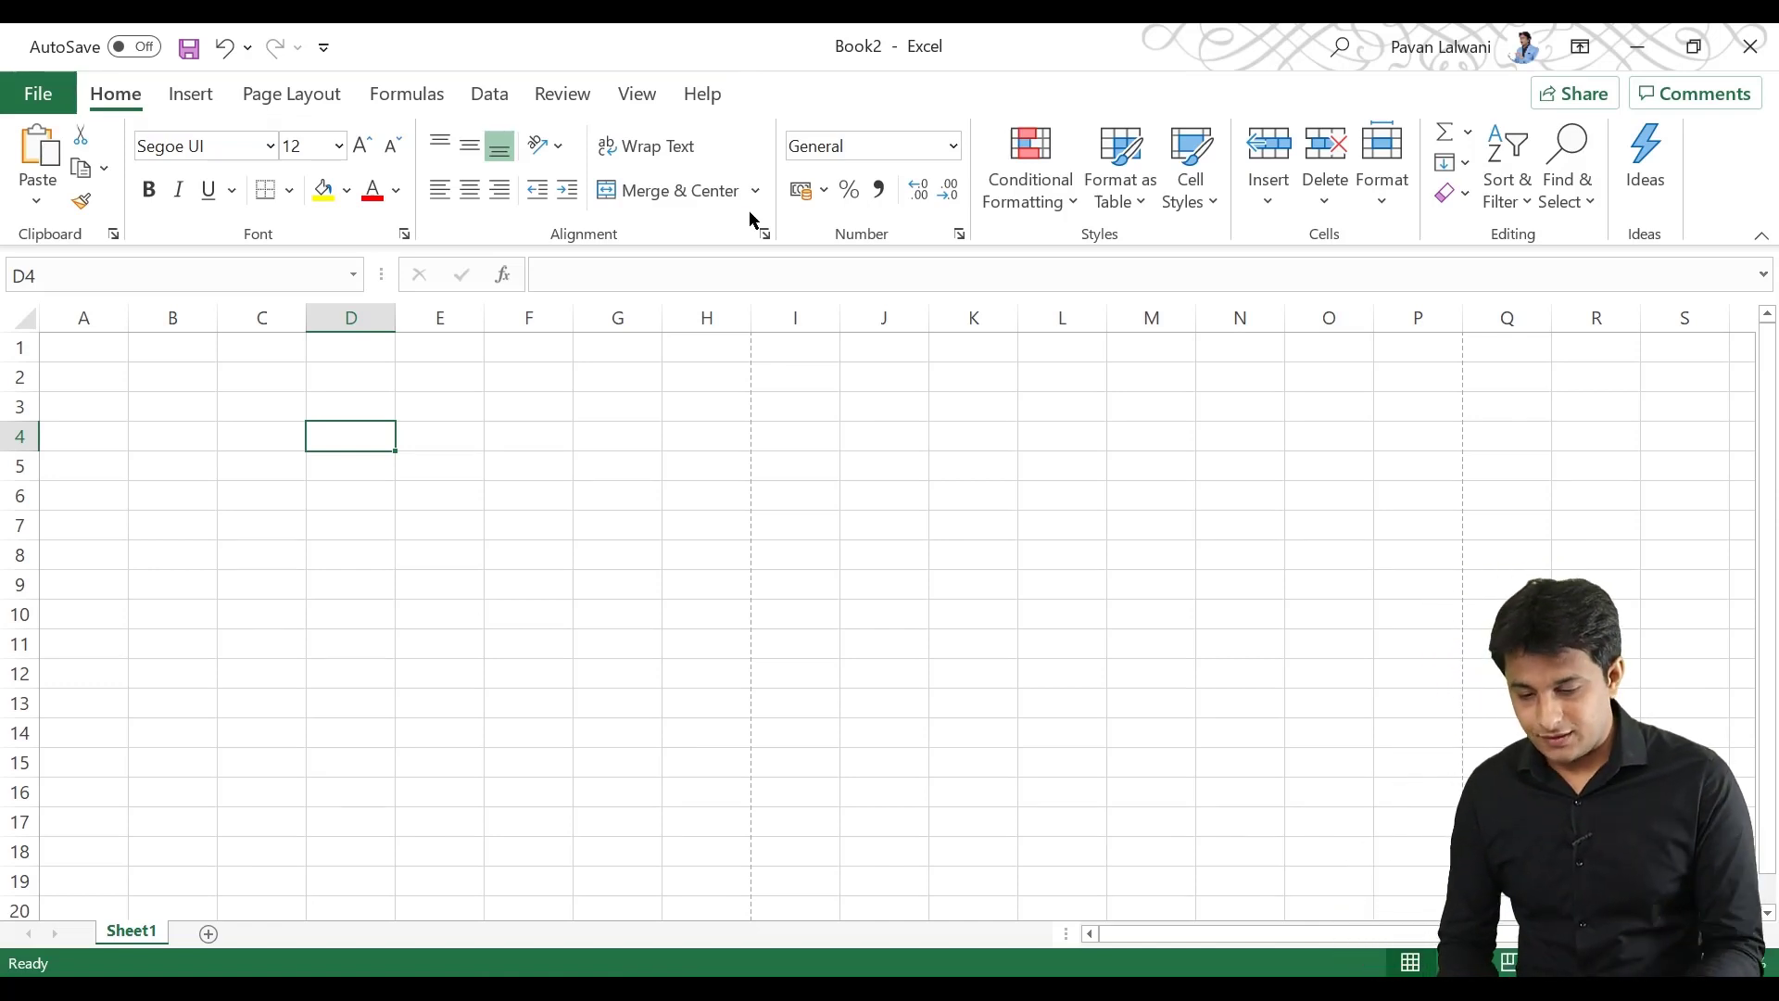
click(706, 436)
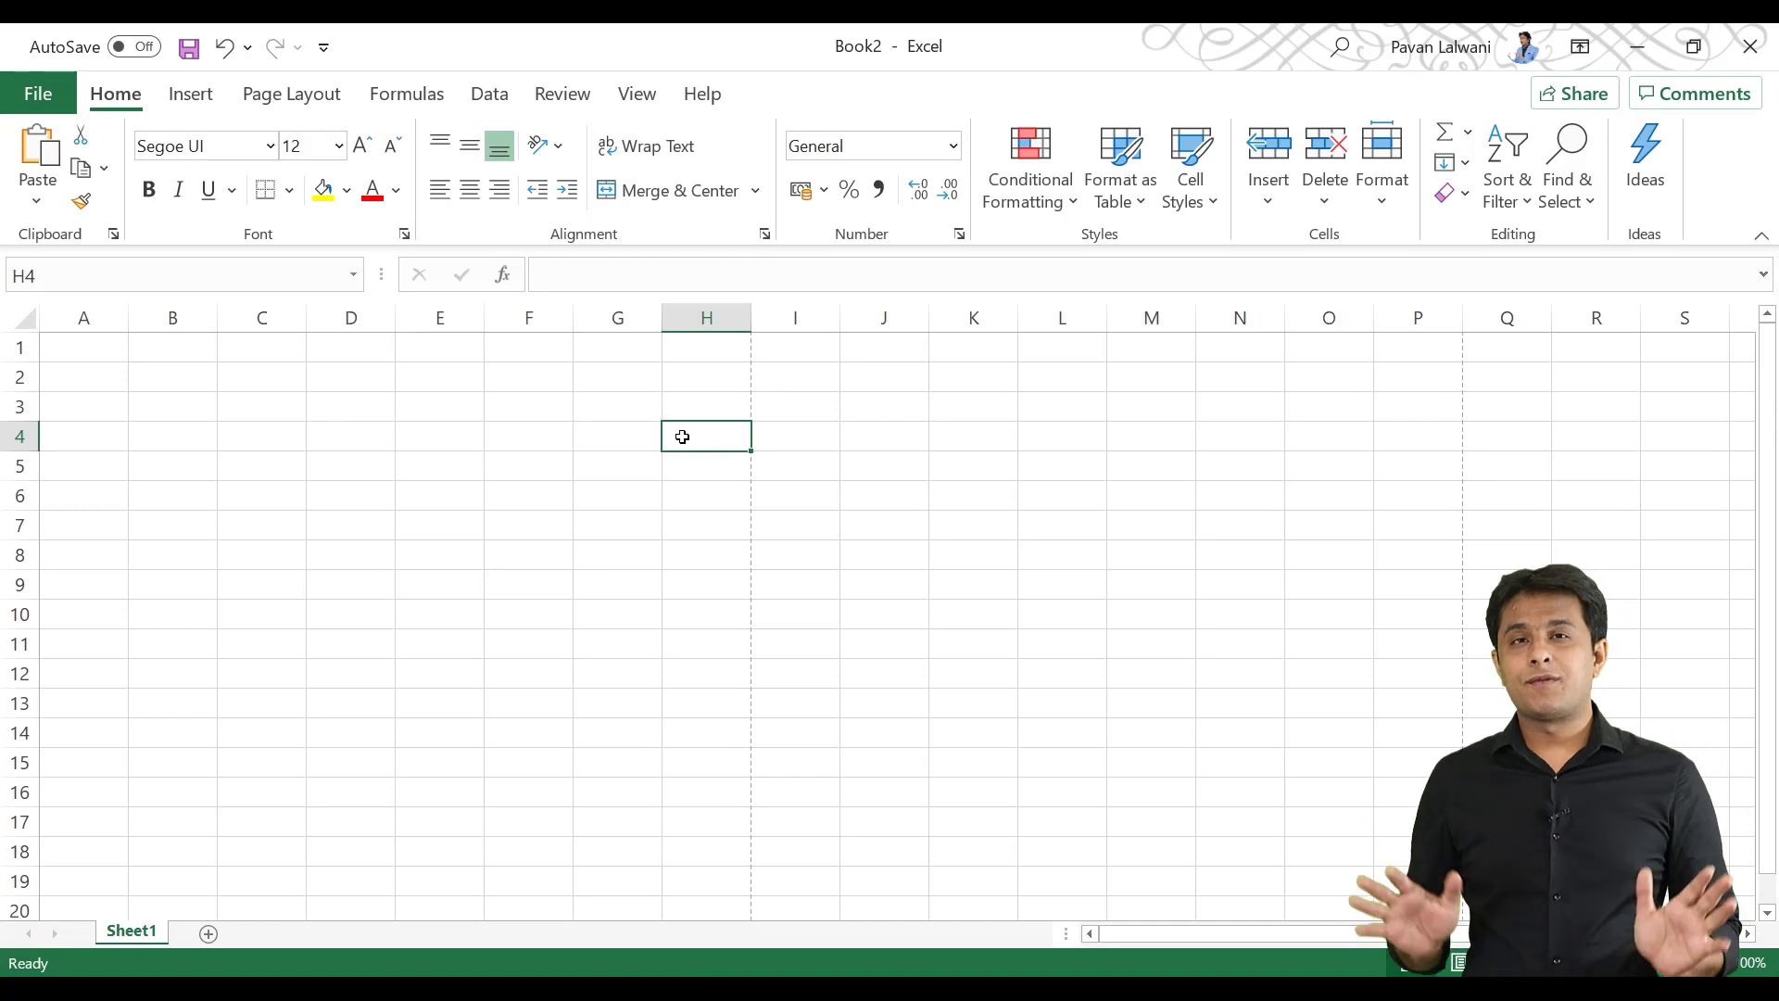